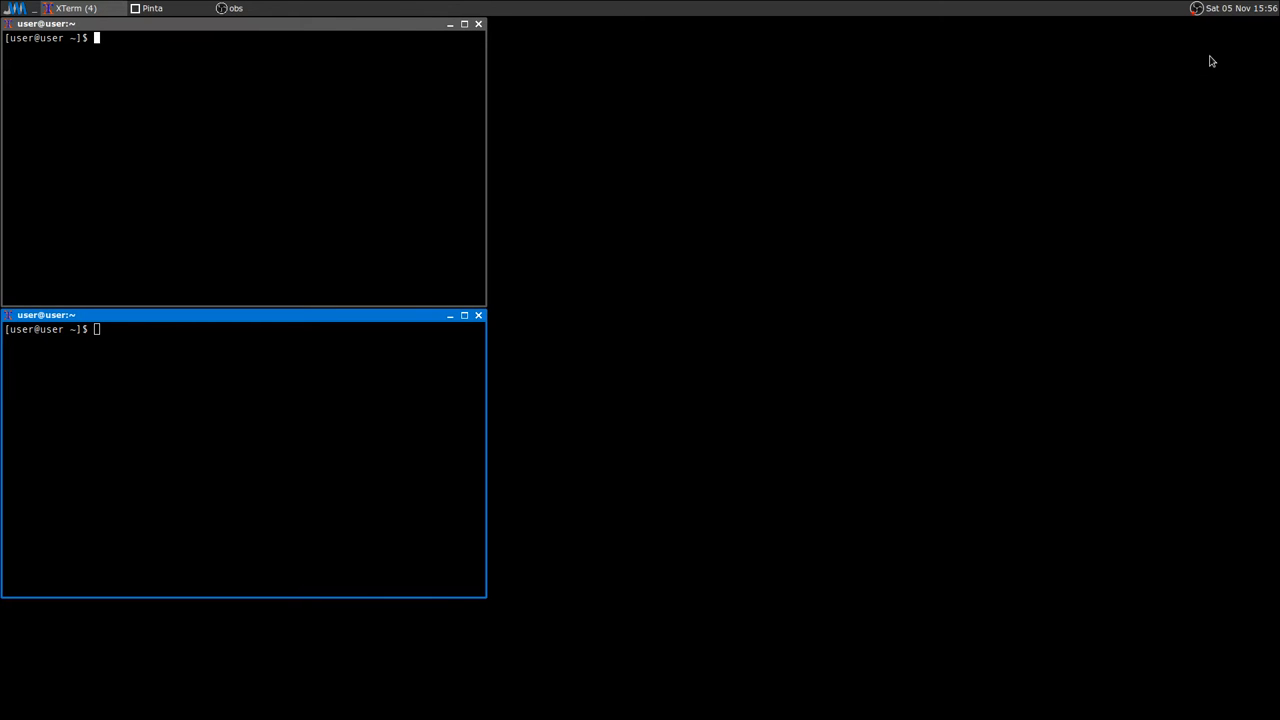
{"action": "mouse_move", "coordinate": [1036, 256]}
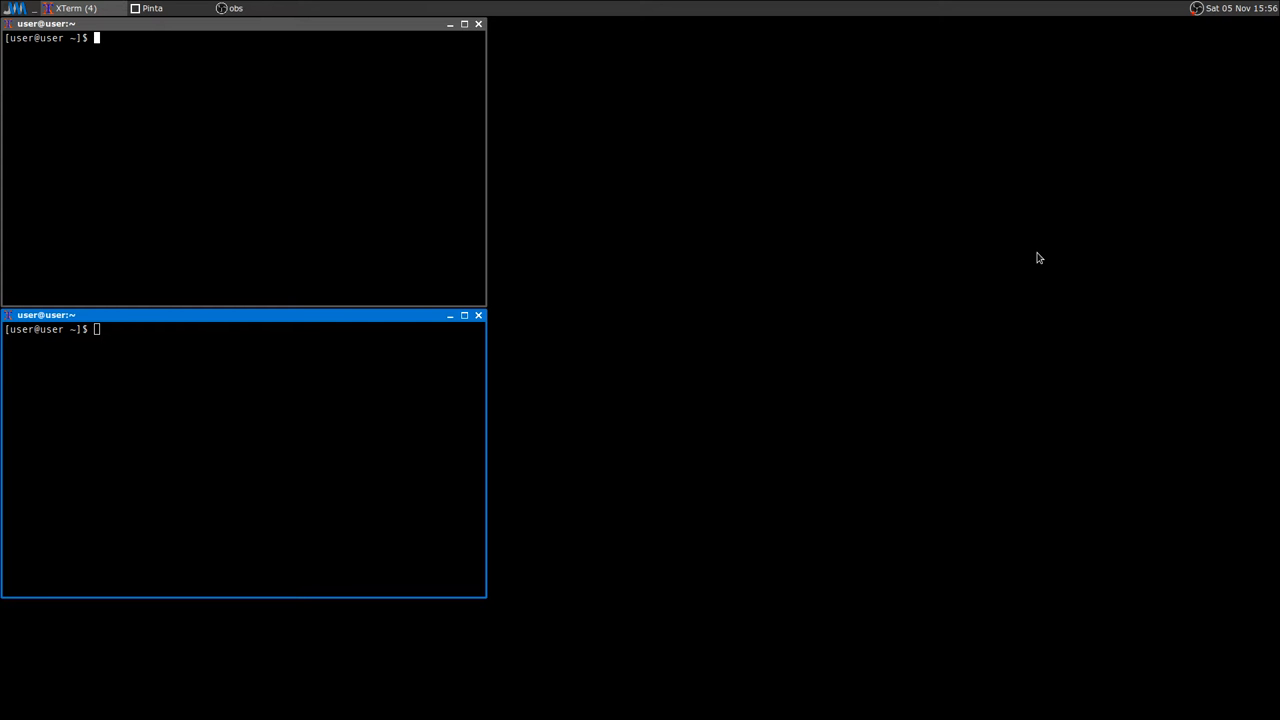
{"action": "mouse_move", "coordinate": [986, 314]}
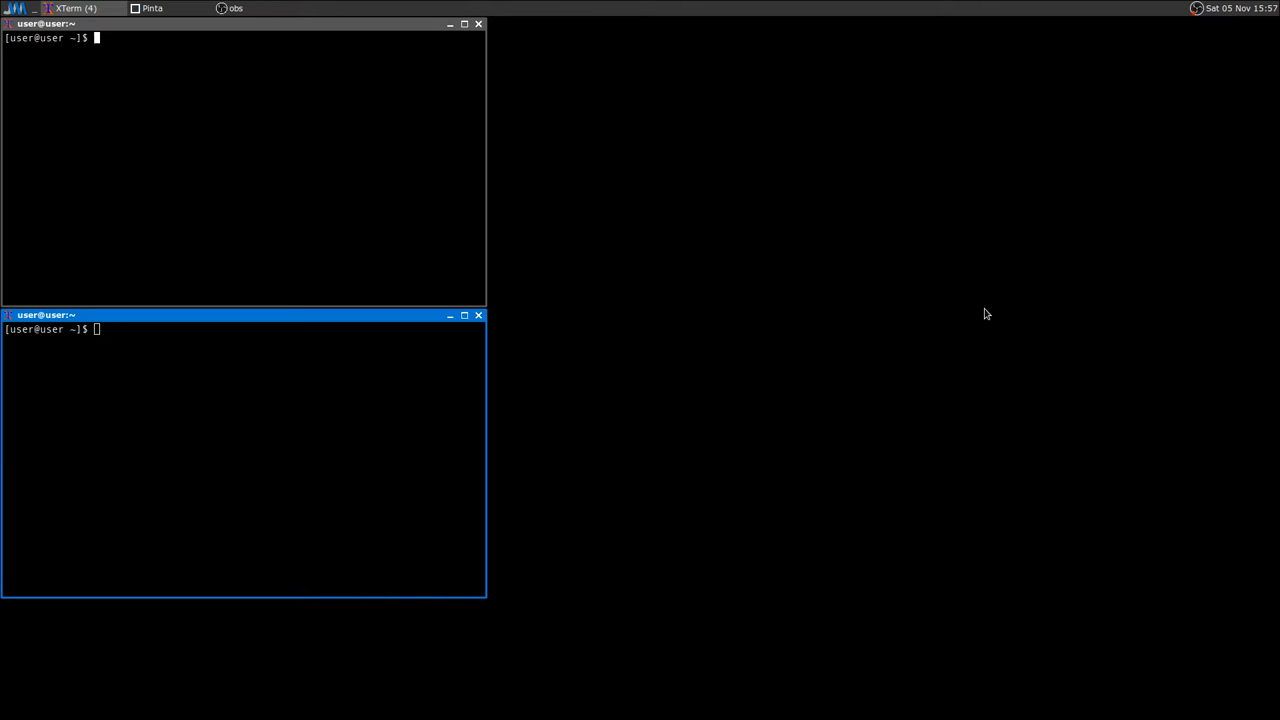
{"action": "mouse_move", "coordinate": [324, 384]}
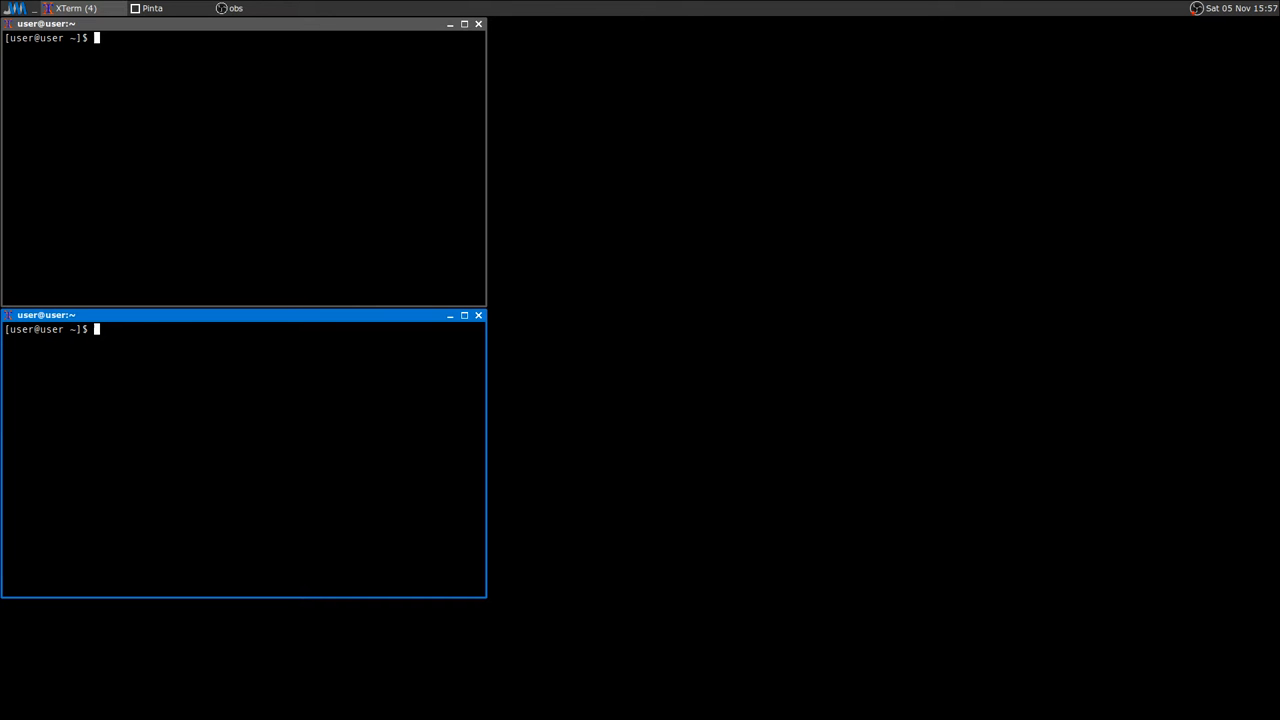
- Enter the command WINEPREFIX=~/.wineprefix/farcry2/ winecfg in the lower XTerm
{"action": "type", "text": "WINEPREFIX"}
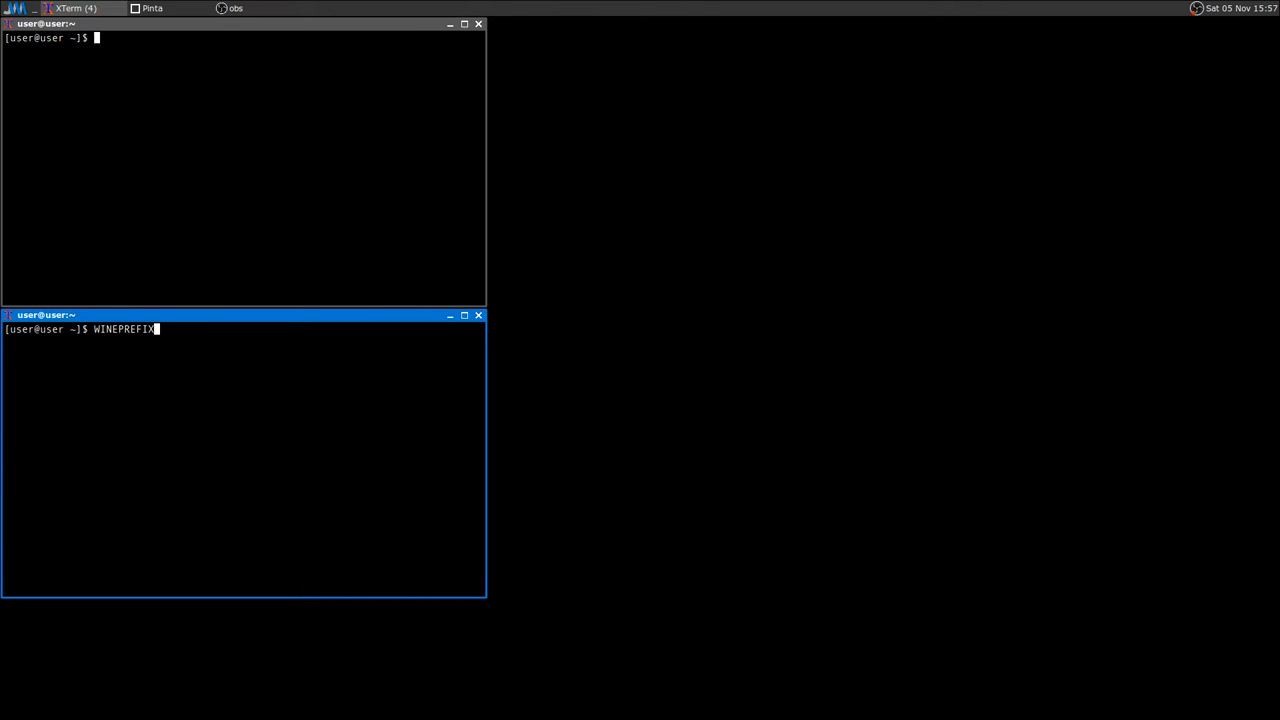
{"action": "type", "text": "=~"}
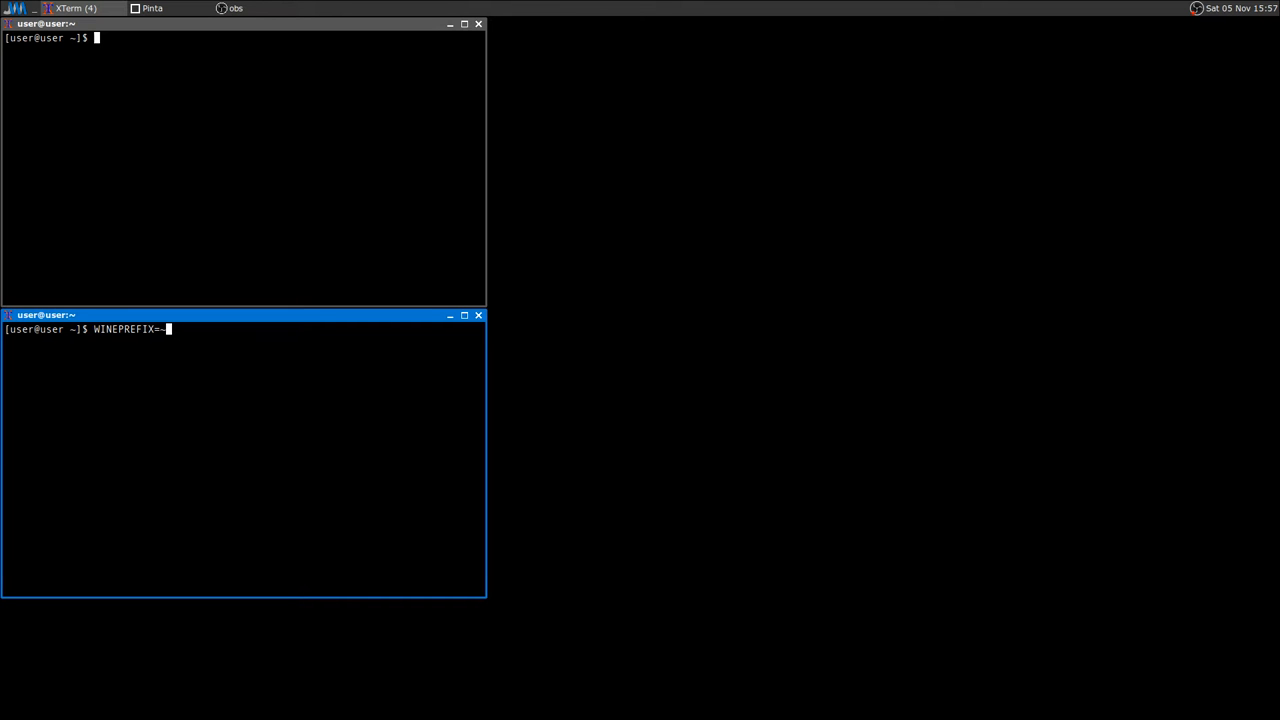
{"action": "type", "text": "/"}
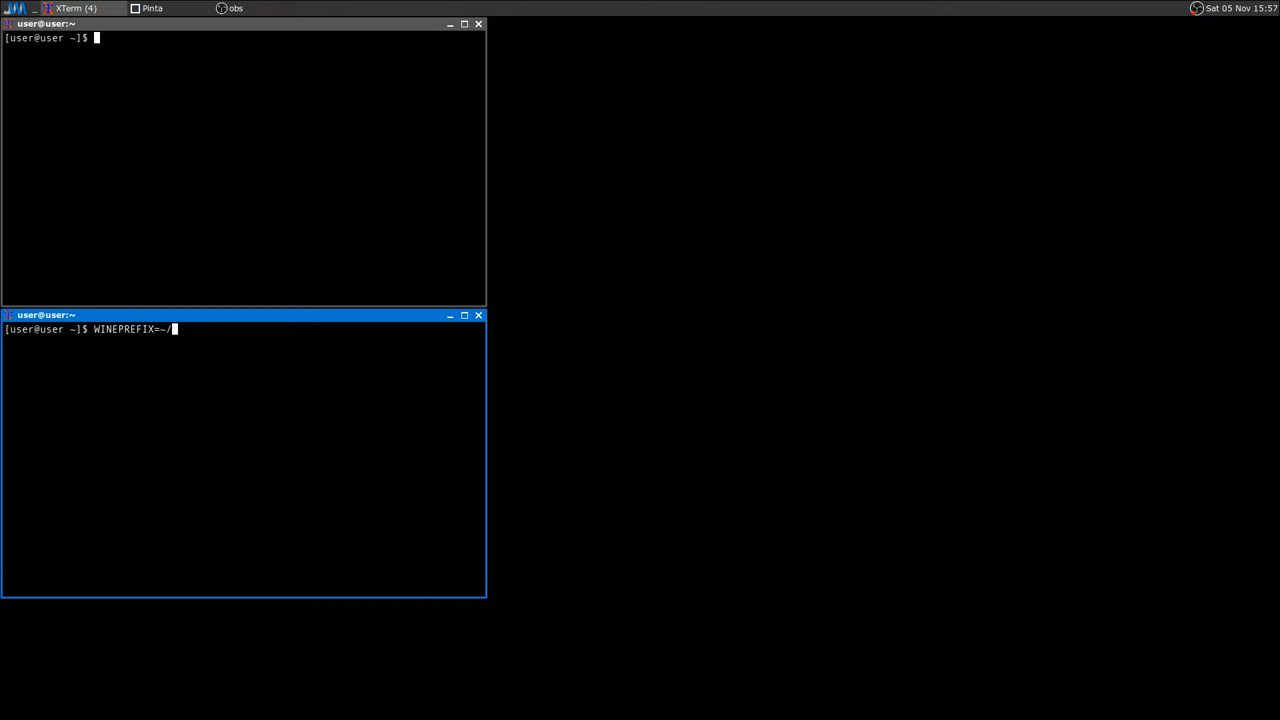
{"action": "type", "text": ".wineprefix/"}
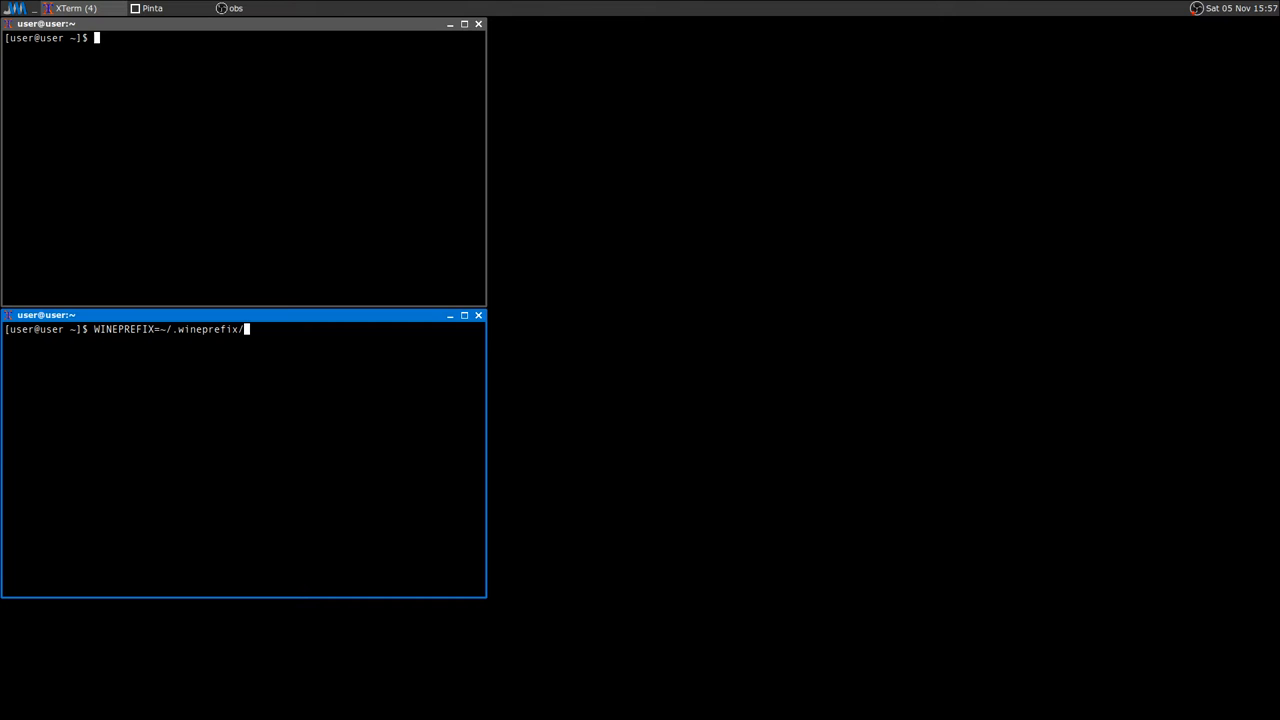
{"action": "type", "text": "farcry2/"}
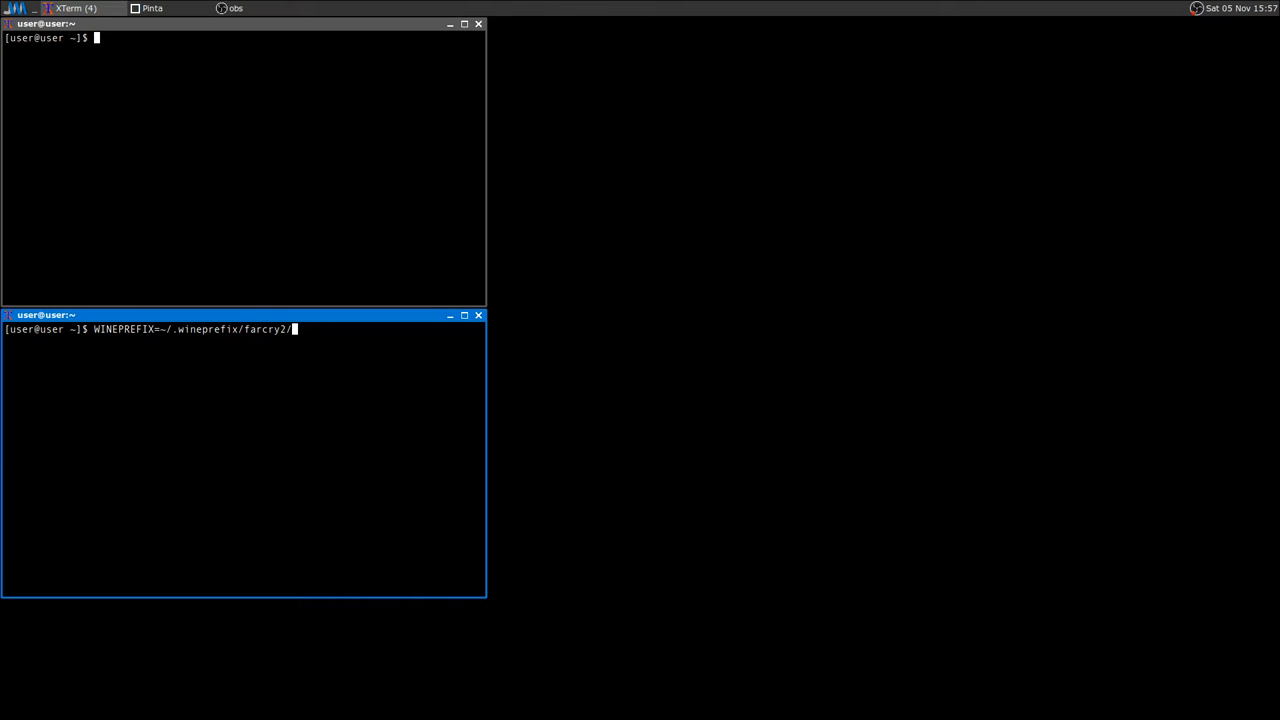
{"action": "type", "text": "winecfg"}
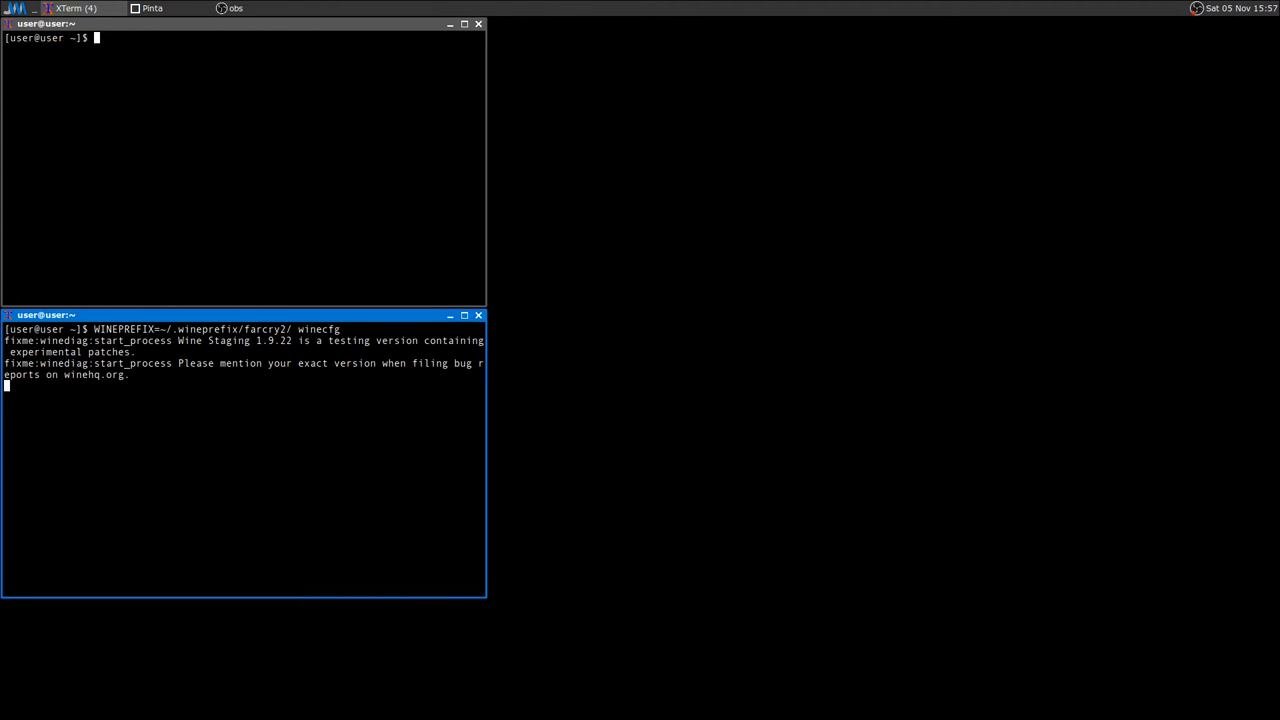
- Run winecfg, untick 'Enable Gallium Nine' on the Staging tab and save the settings
{"action": "key", "text": "Return"}
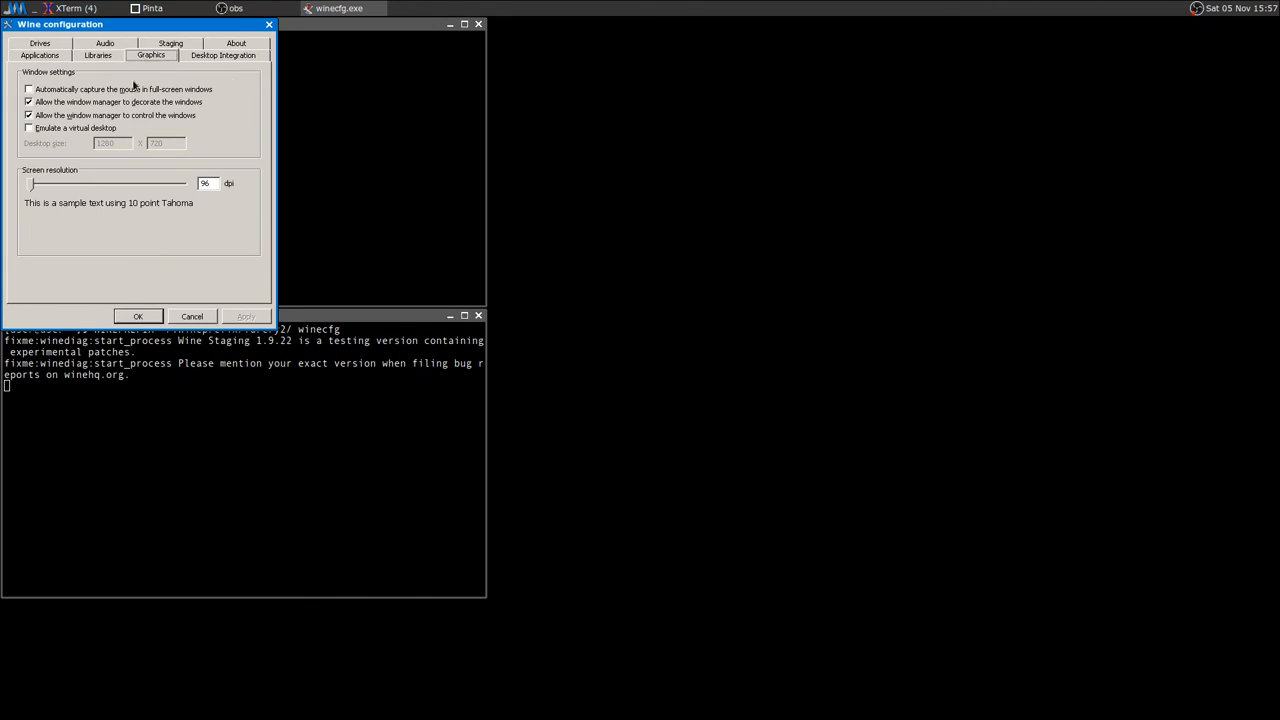
{"action": "left_click", "coordinate": [170, 56]}
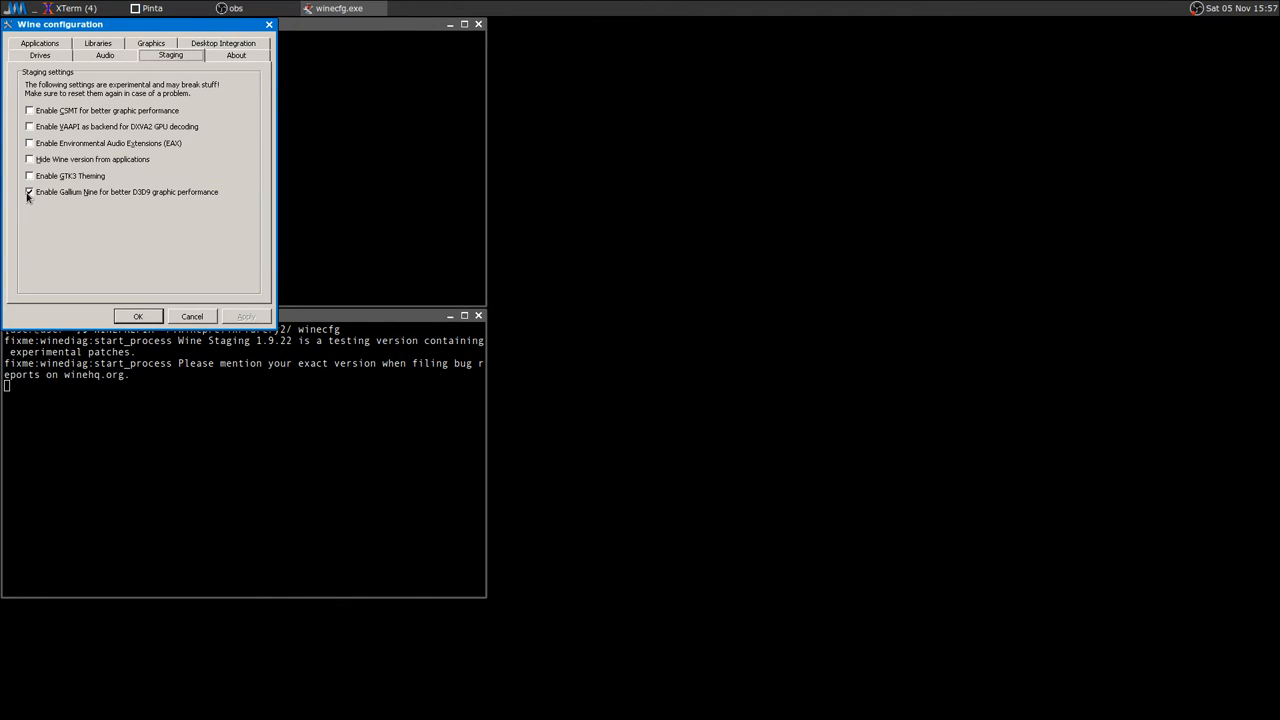
{"action": "left_click", "coordinate": [28, 192]}
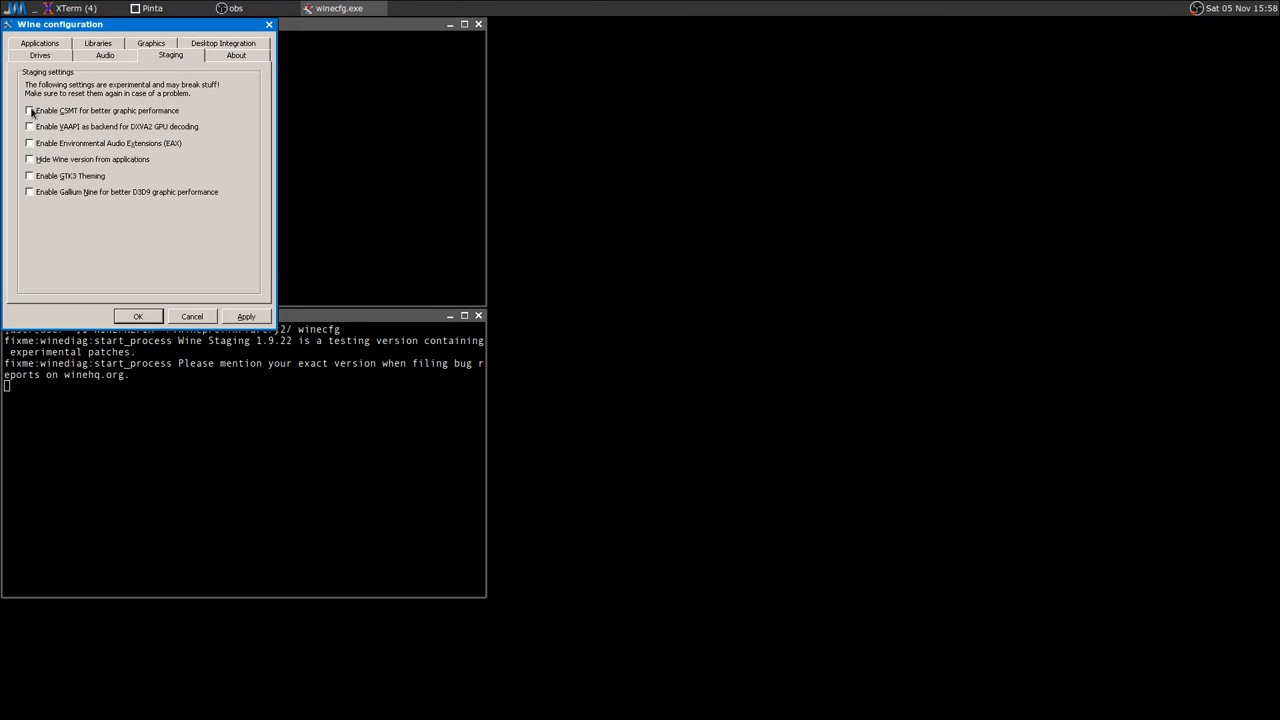
{"action": "mouse_move", "coordinate": [168, 254]}
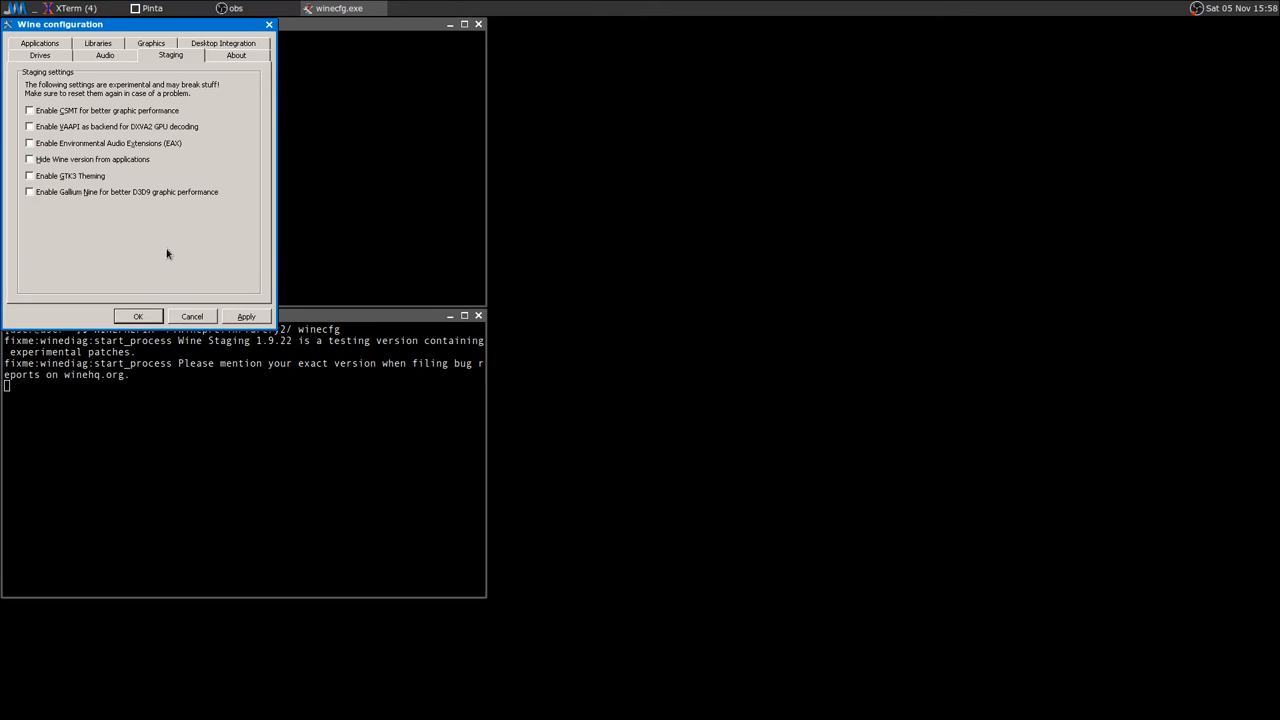
{"action": "mouse_move", "coordinate": [178, 268]}
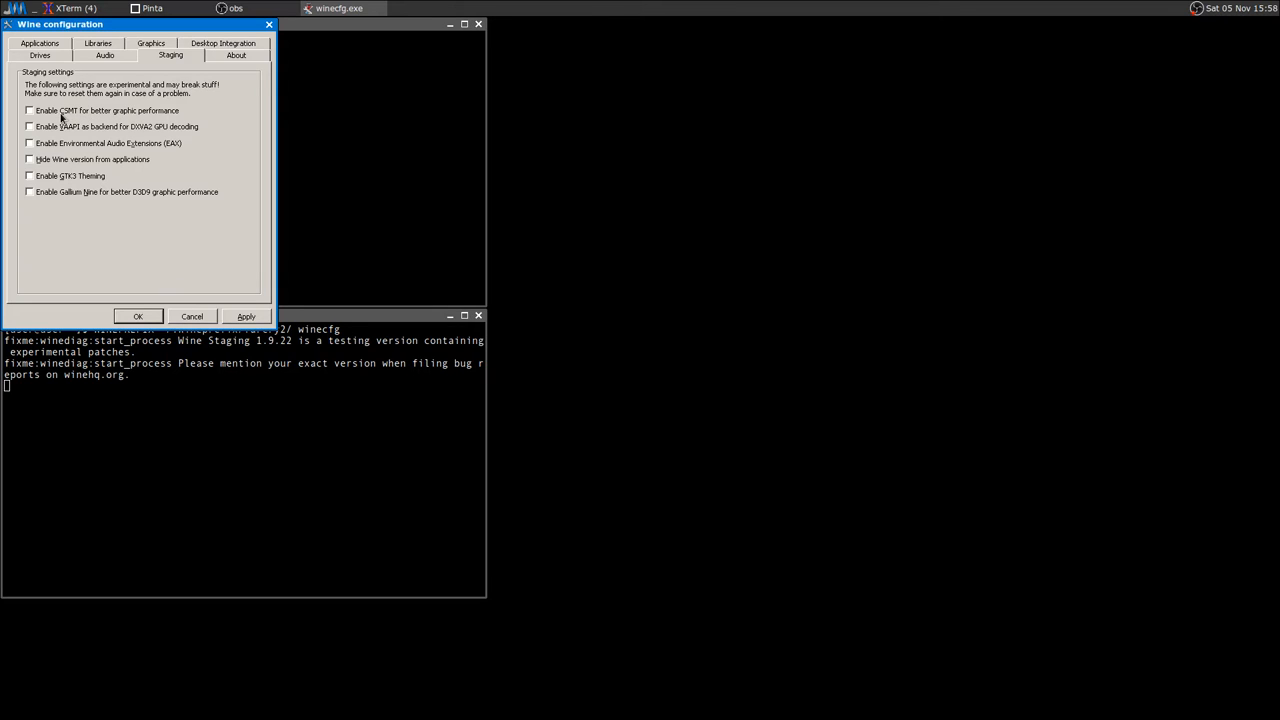
{"action": "left_click", "coordinate": [246, 316]}
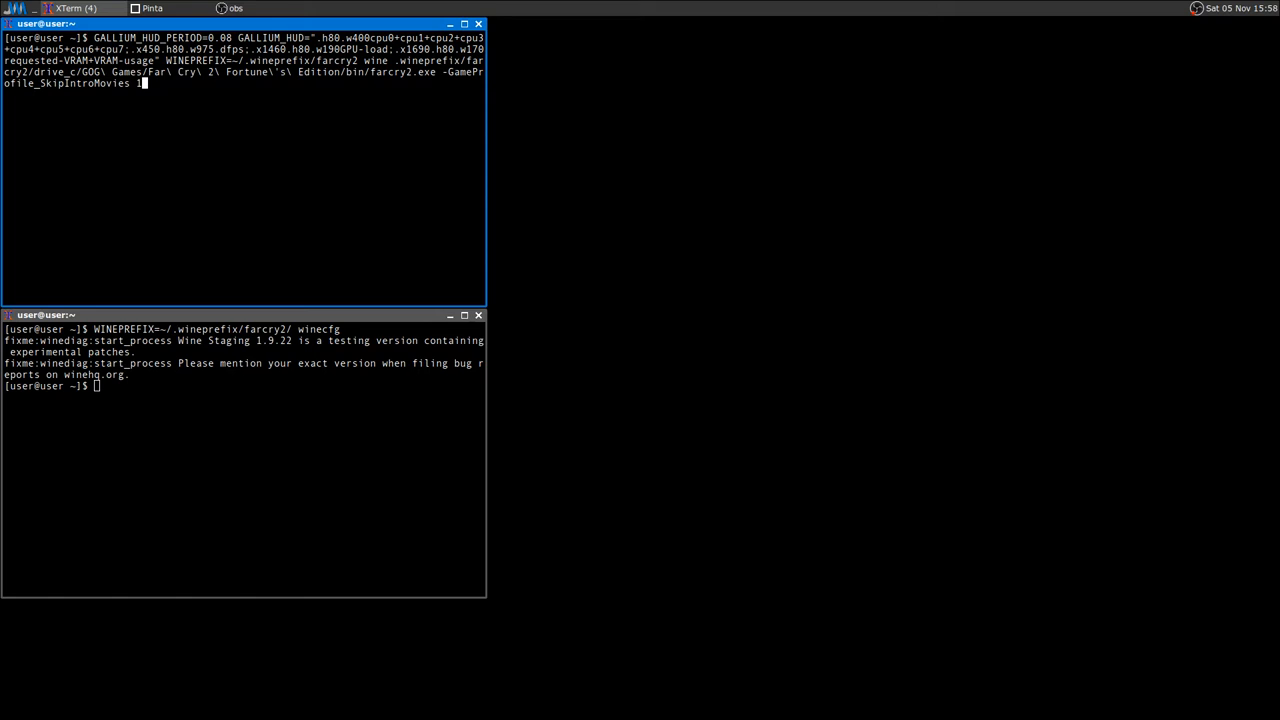
- Launch farcry2.exe under Wine with the Gallium HUD and -GameProfile_SkipIntroMovies
{"action": "key", "text": "Return"}
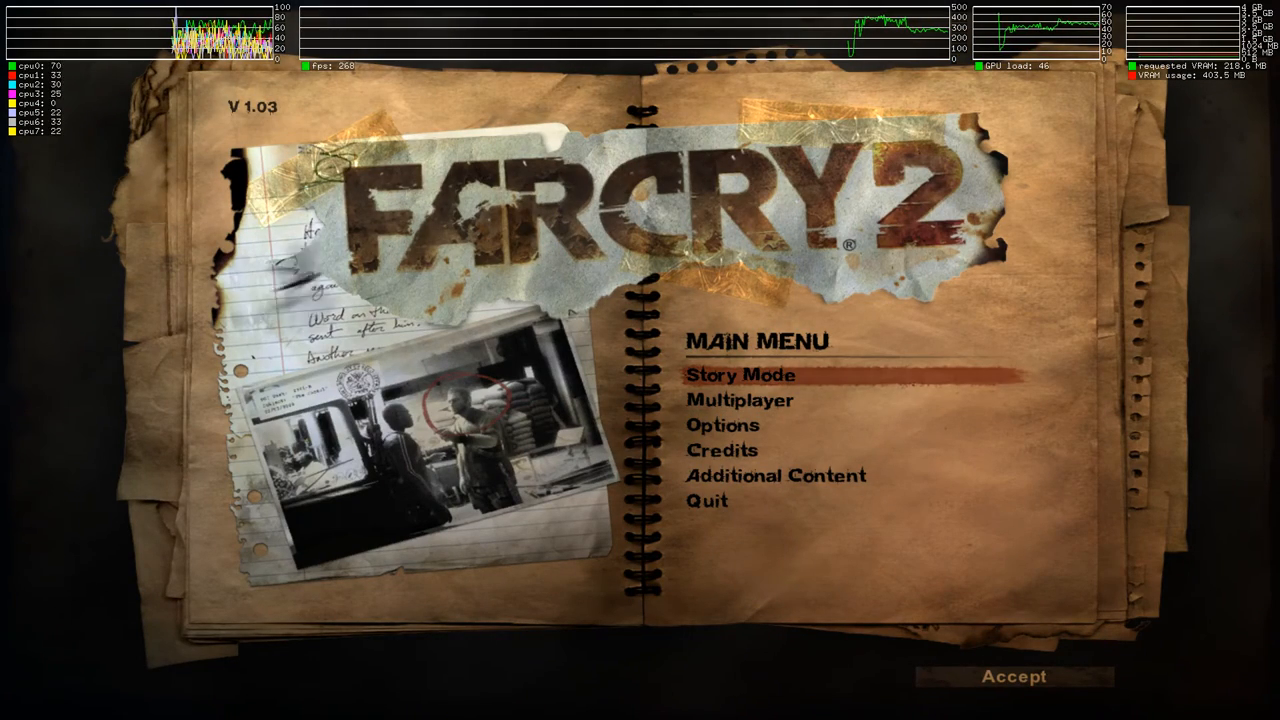
- Start the Story Mode campaign and play in the jungle under the Gallium HUD
{"action": "left_click", "coordinate": [740, 376]}
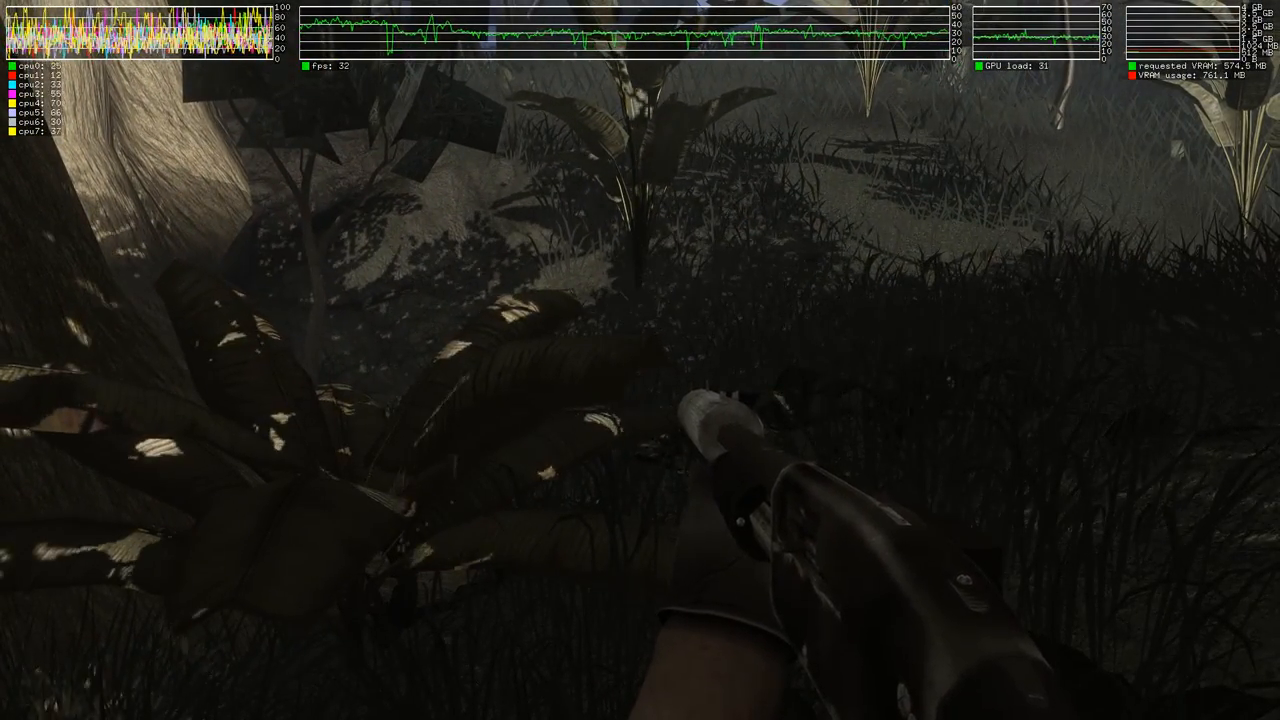
- Quit Far Cry 2, rerun winecfg, tick 'Enable CSMT for better graphic performance' and save
{"action": "key", "text": "Escape"}
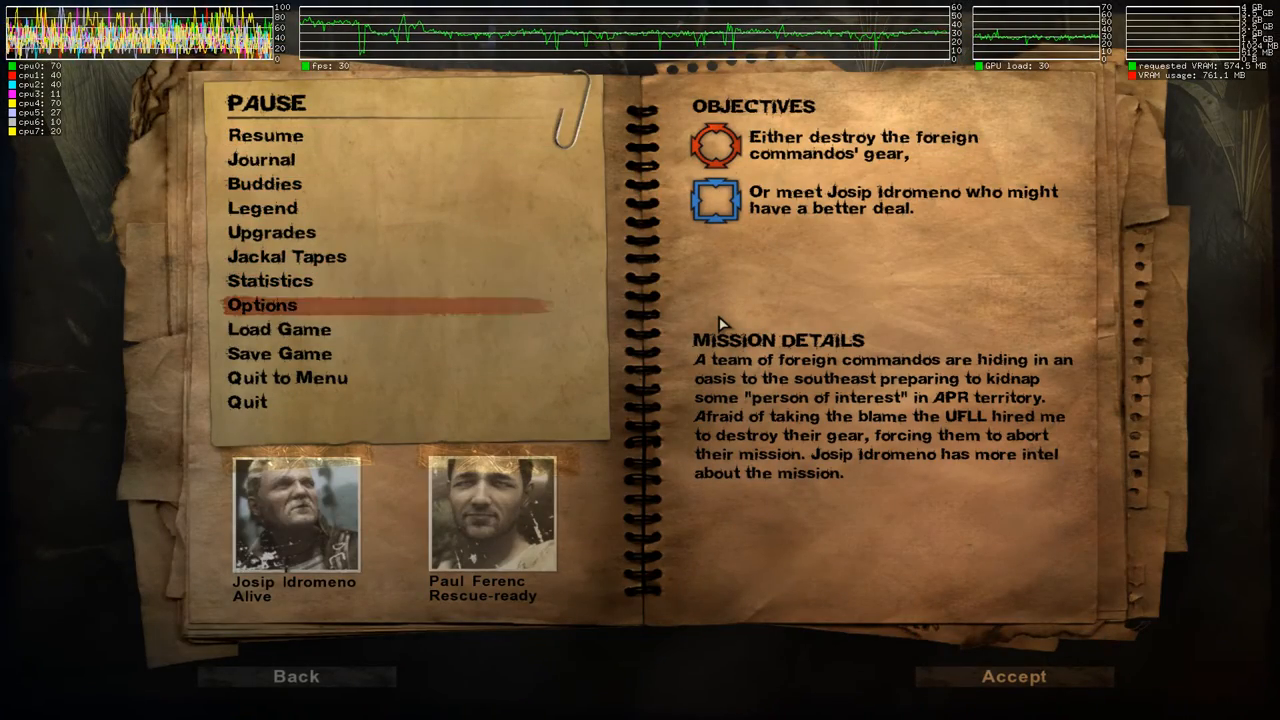
{"action": "left_click", "coordinate": [248, 400]}
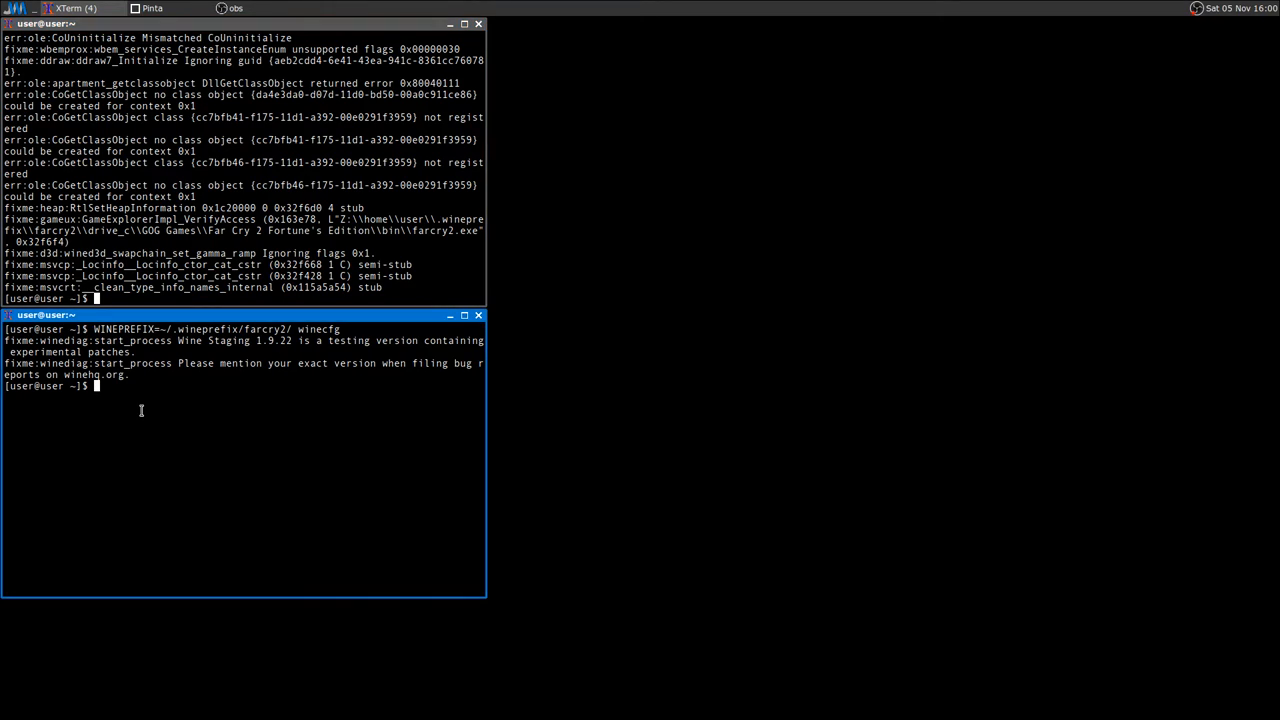
{"action": "key", "text": "Return"}
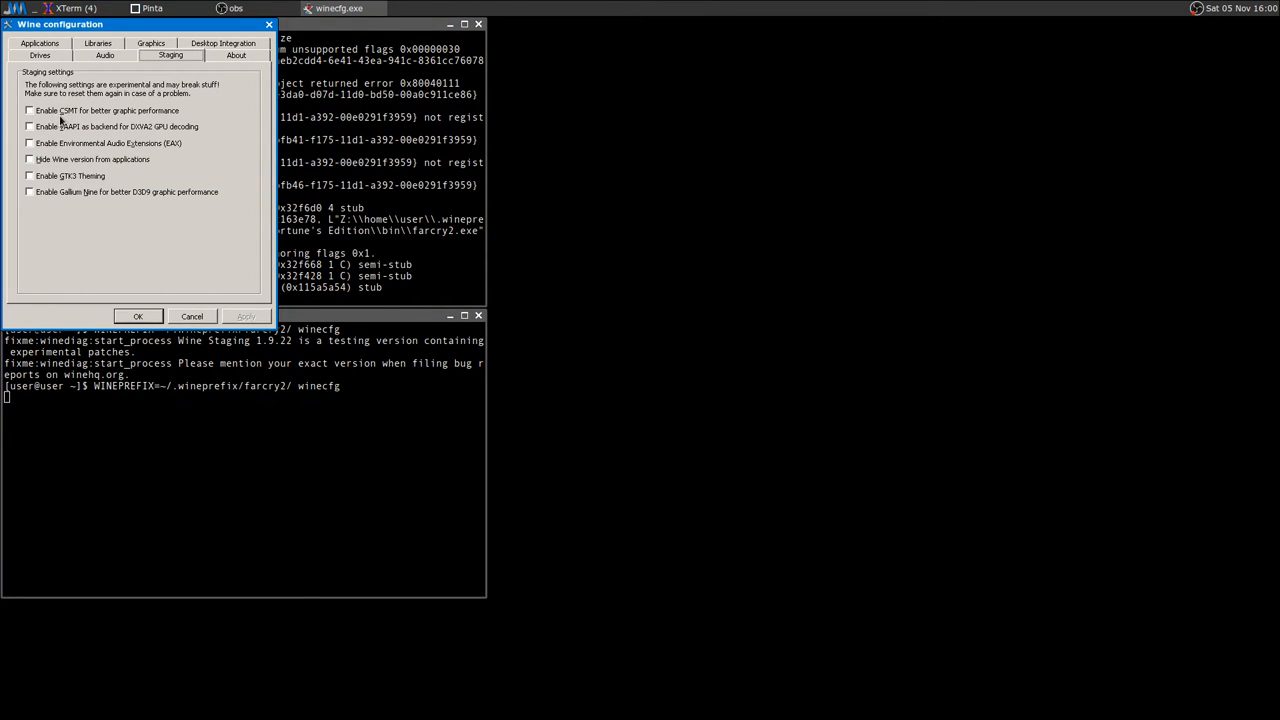
{"action": "left_click", "coordinate": [28, 110]}
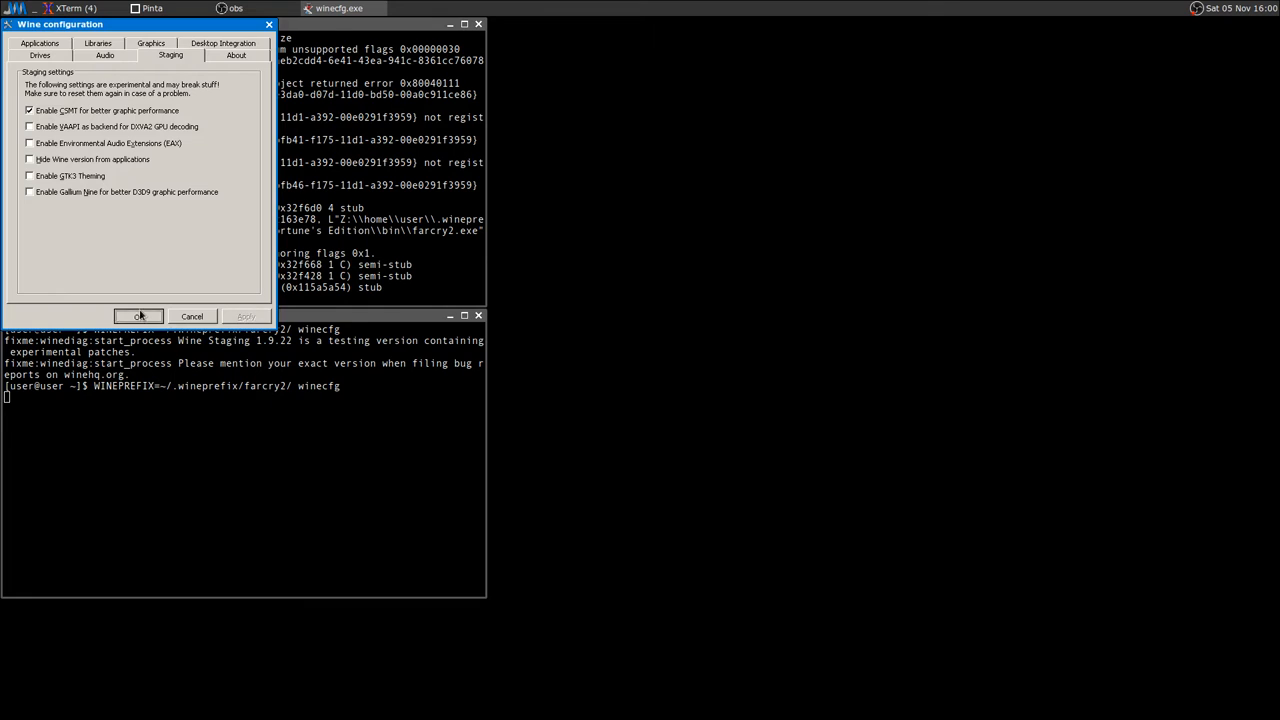
{"action": "left_click", "coordinate": [138, 316]}
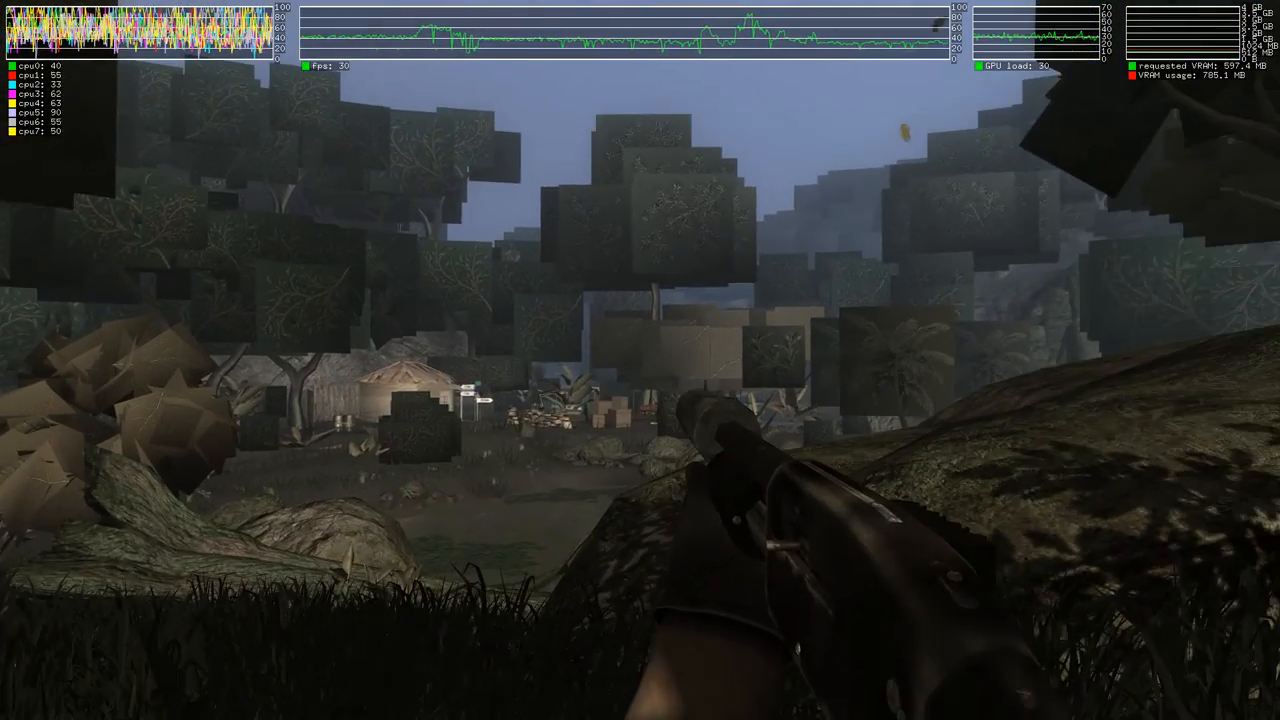
- Pause the CSMT session to show the journal with objectives and mission details
{"action": "key", "text": "Escape"}
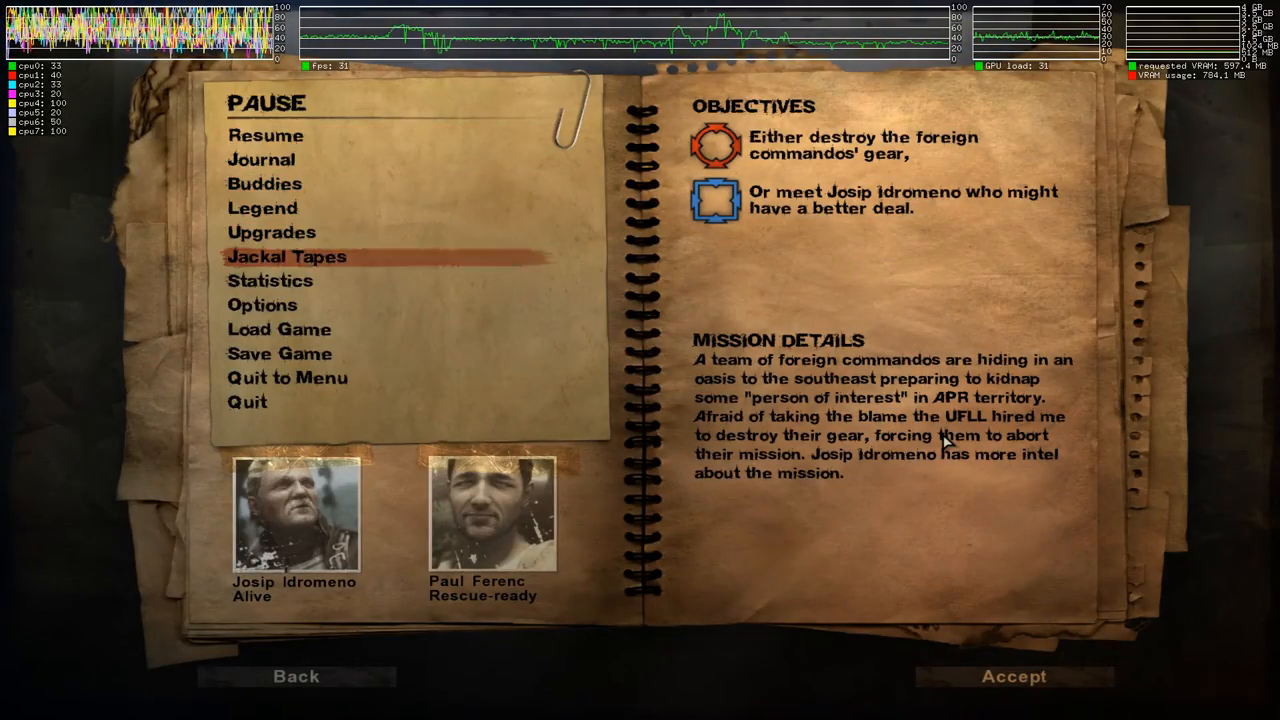
{"action": "mouse_move", "coordinate": [248, 402]}
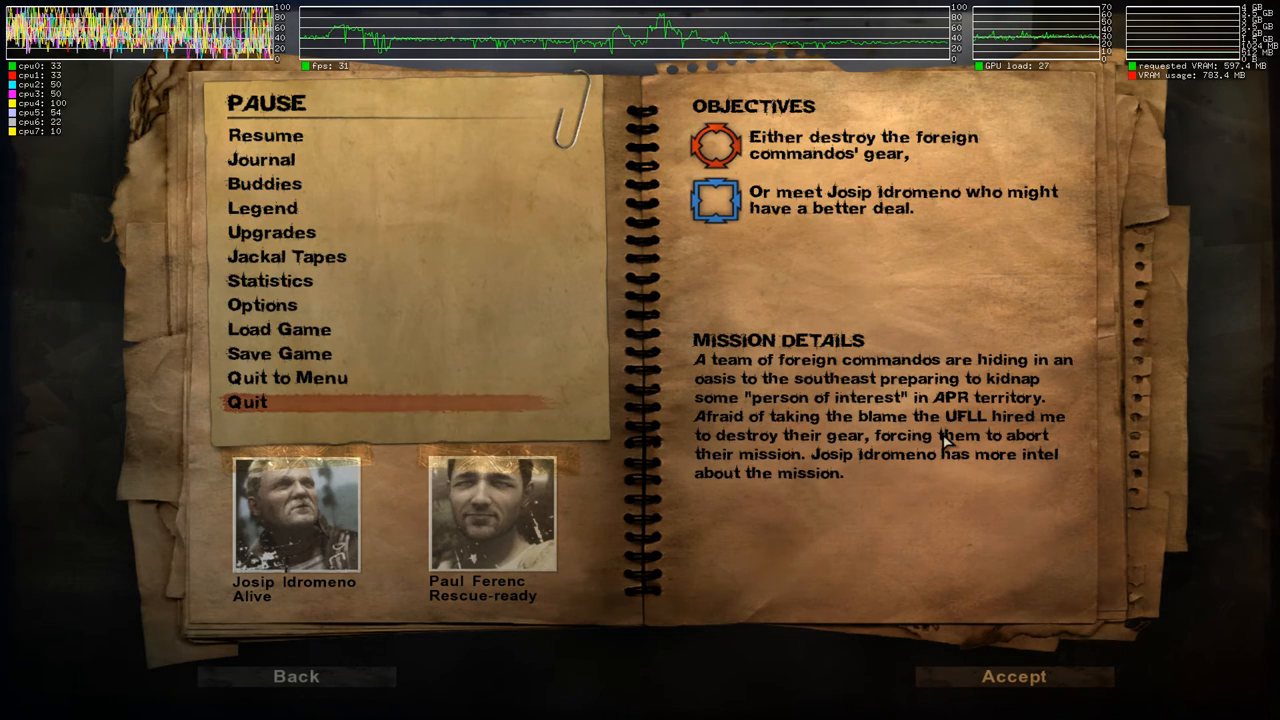
- Quit Far Cry 2 from the pause menu and rerun winecfg for the farcry2 prefix
{"action": "left_click", "coordinate": [248, 400]}
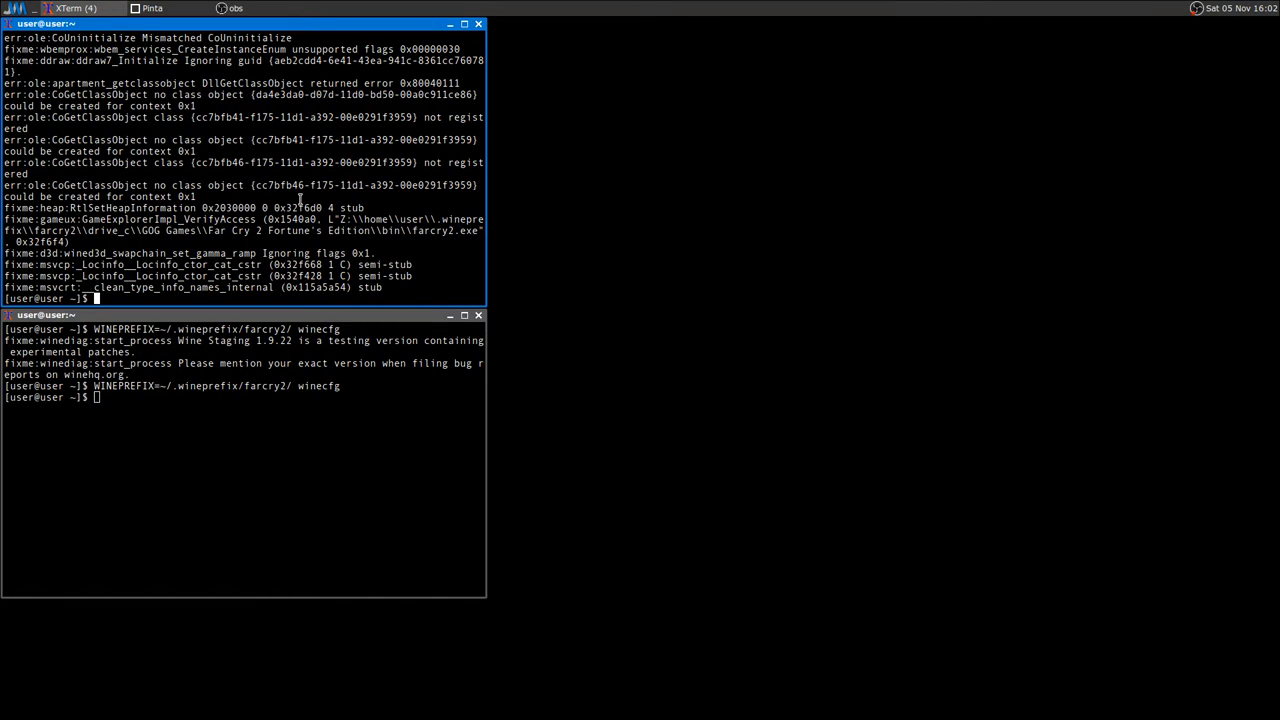
{"action": "key", "text": "Return"}
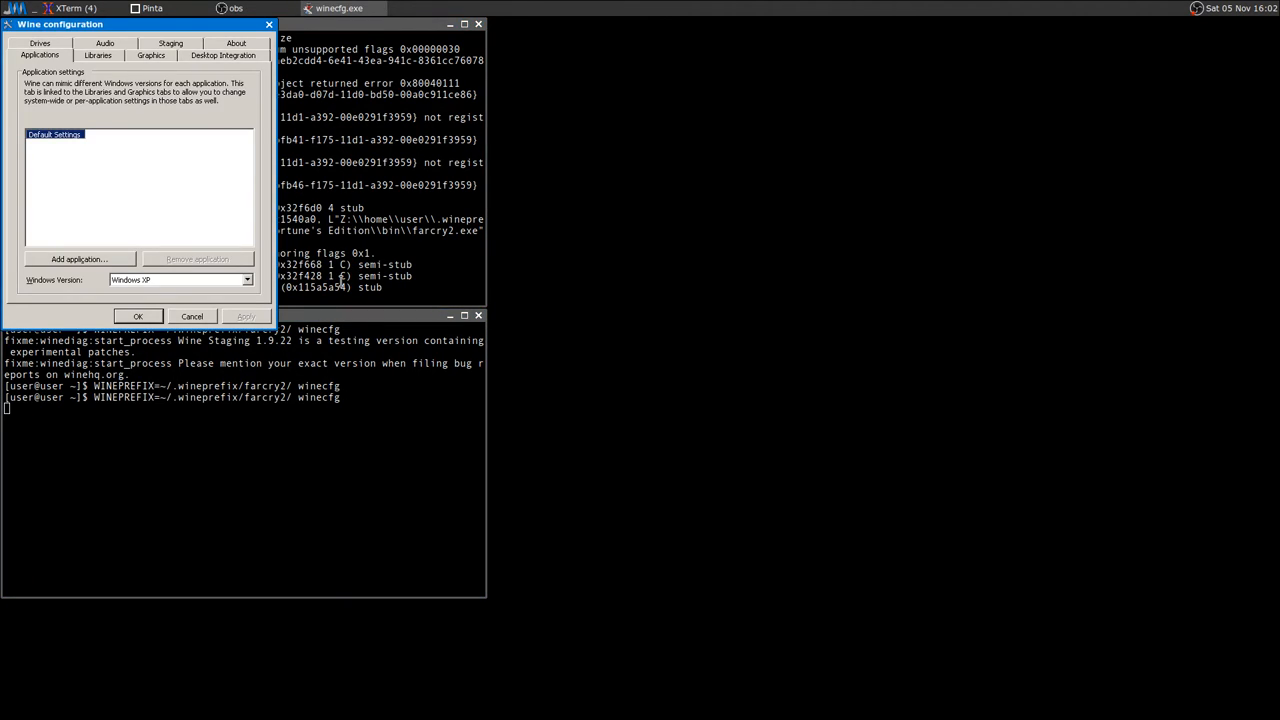
- On Staging, disable CSMT, enable Gallium Nine for D3D9 and save the configuration
{"action": "left_click", "coordinate": [170, 54]}
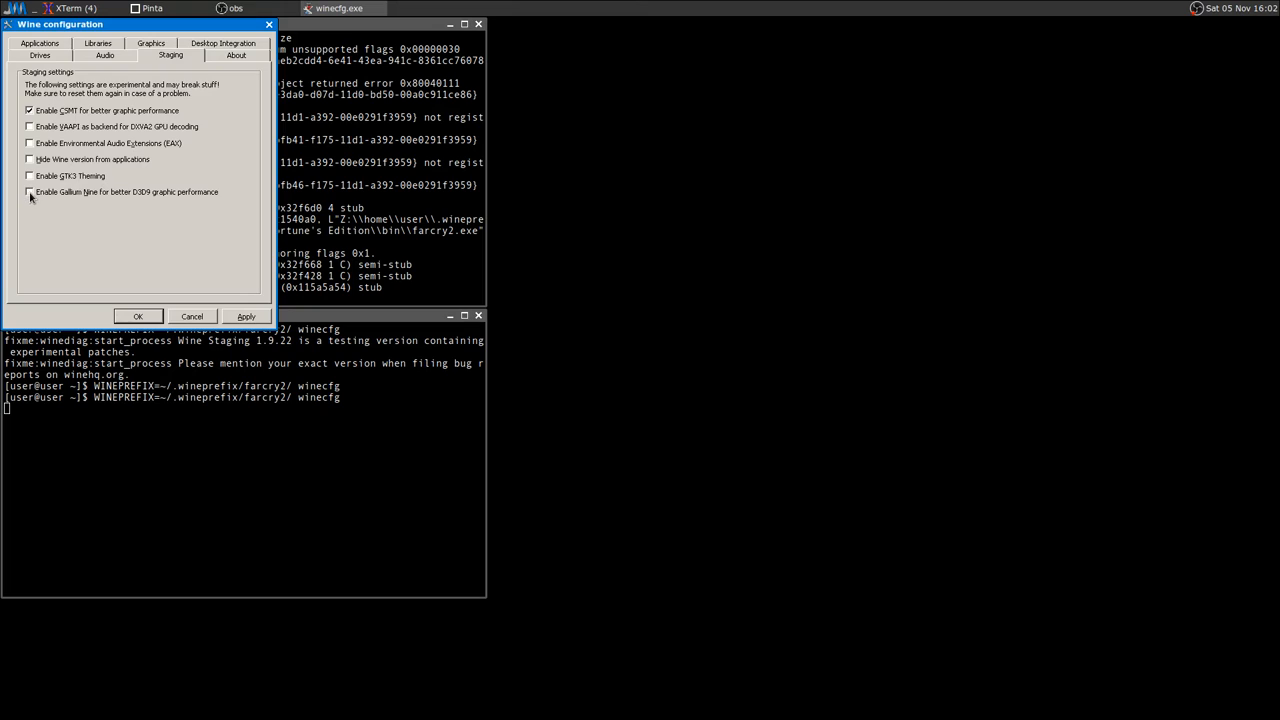
{"action": "left_click", "coordinate": [28, 192]}
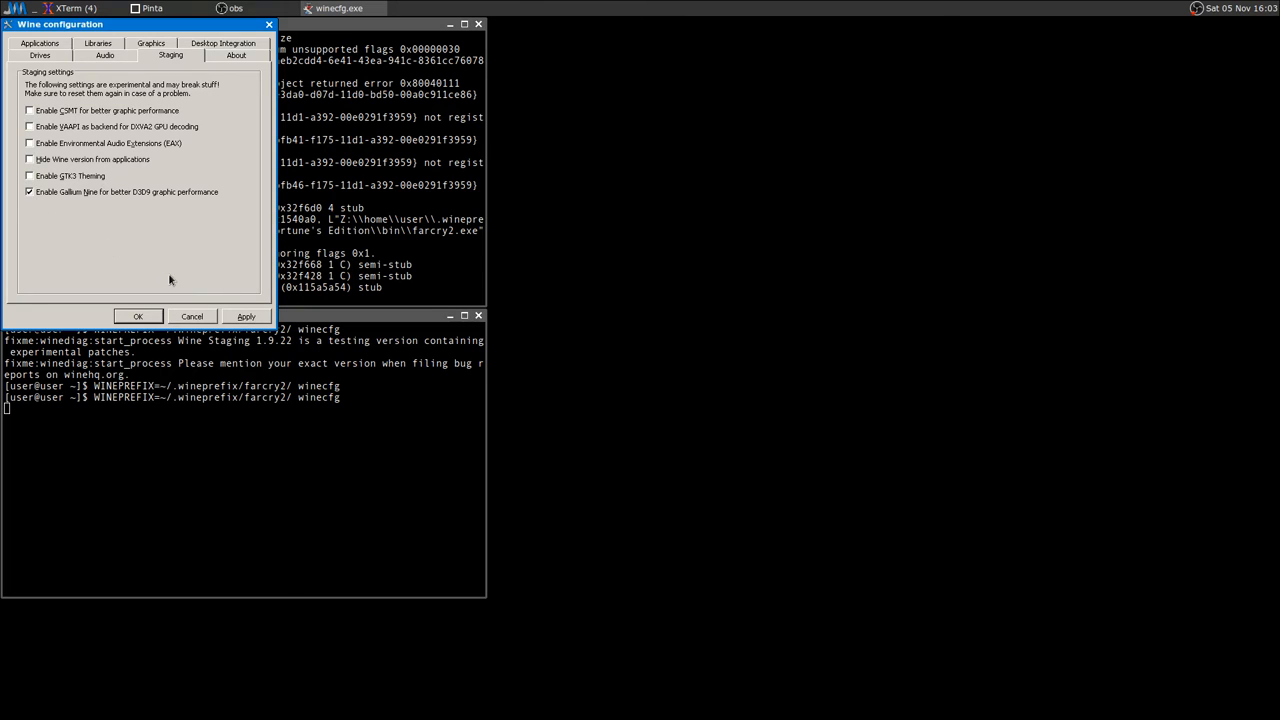
{"action": "left_click", "coordinate": [138, 316]}
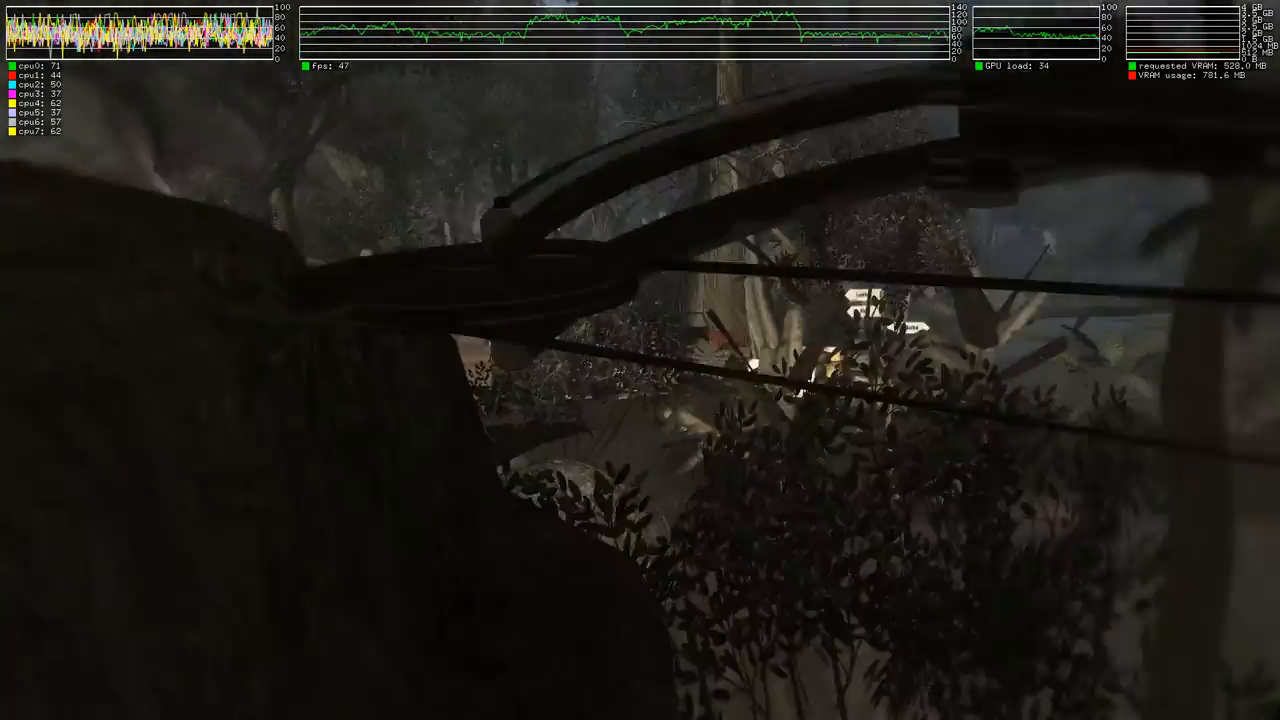
- Aim the rifle while moving deeper through the dark jungle under Gallium Nine
{"action": "right_click", "coordinate": [640, 360]}
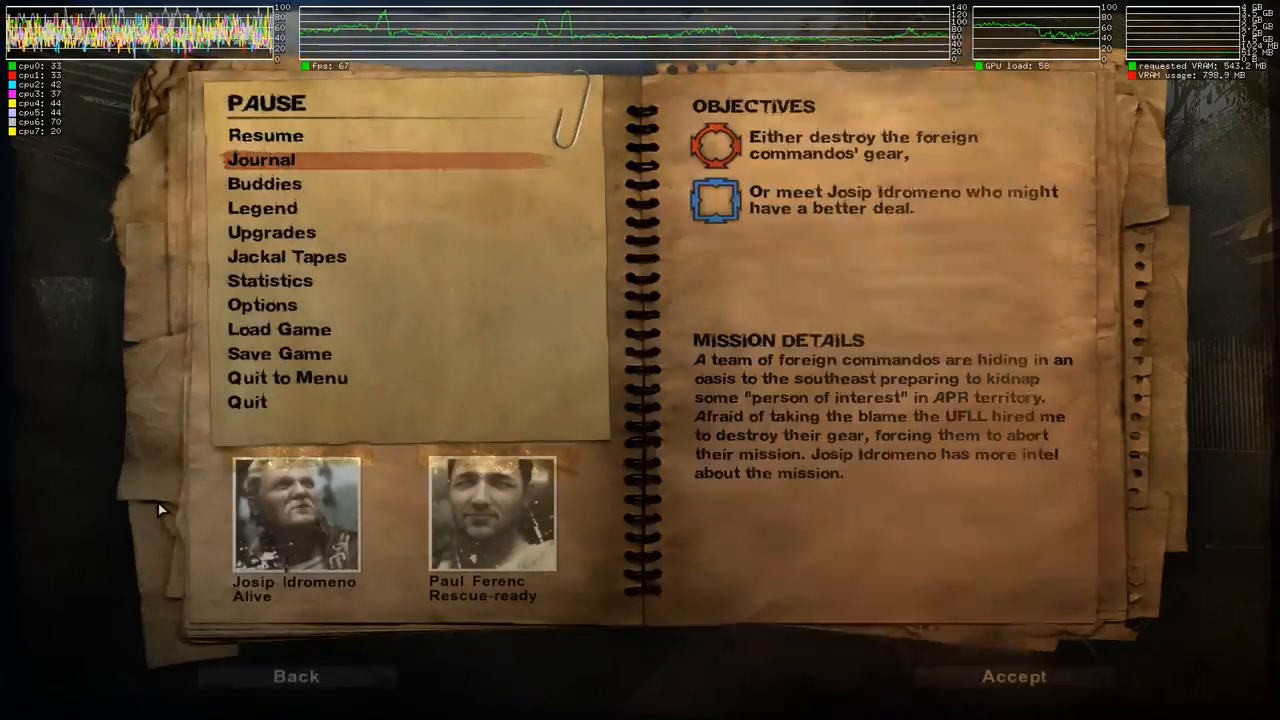
- Quit Far Cry 2 from the pause menu, returning to XTerm with the Gallium Nine exit log
{"action": "left_click", "coordinate": [246, 400]}
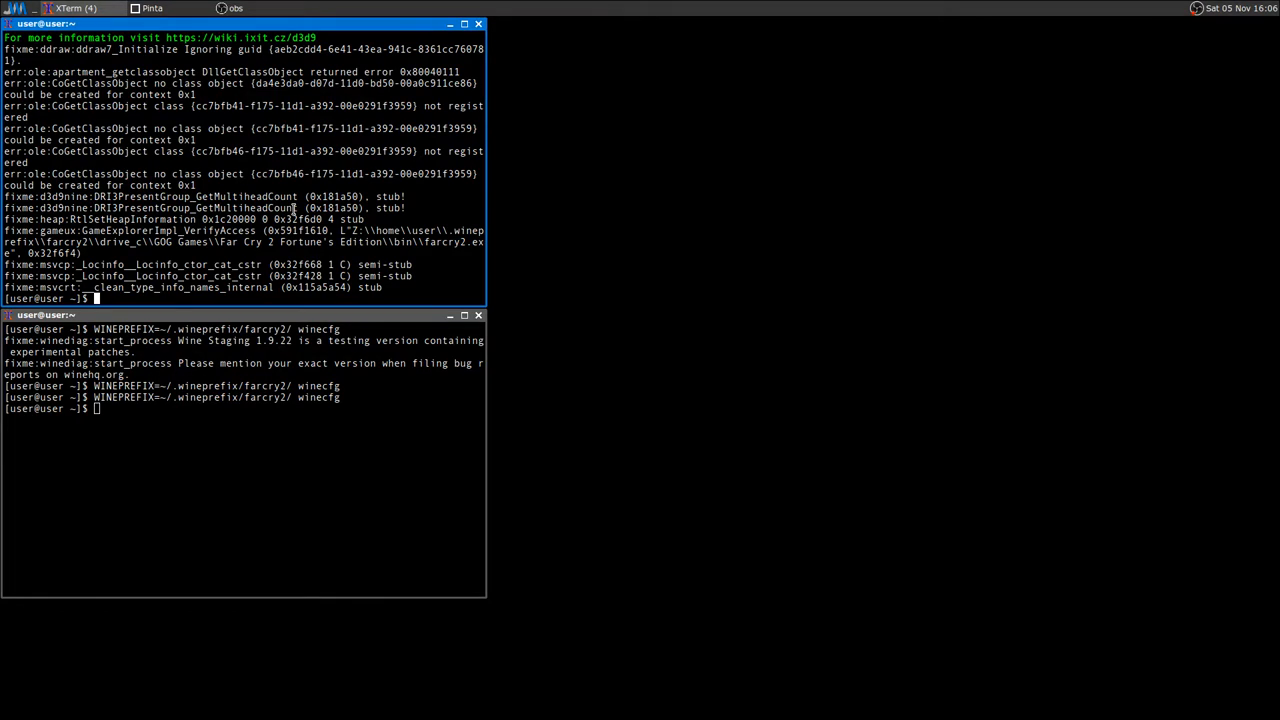
{"action": "mouse_move", "coordinate": [584, 296]}
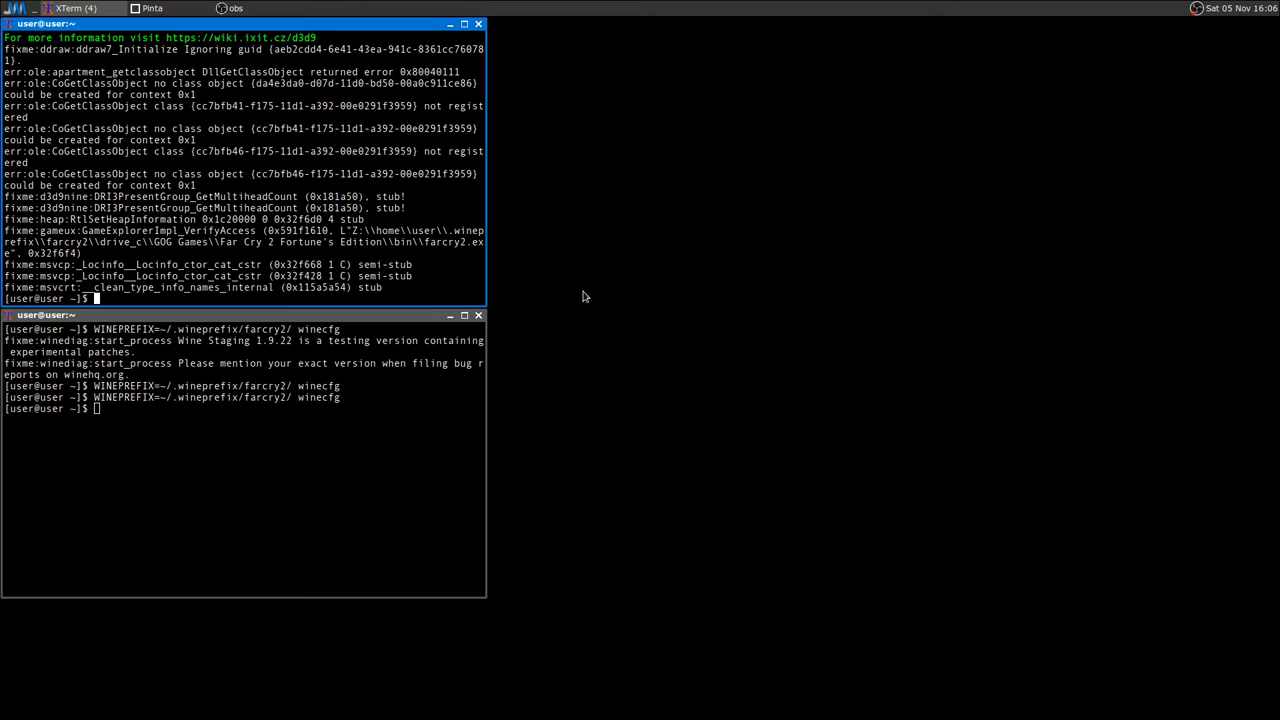
{"action": "mouse_move", "coordinate": [604, 336]}
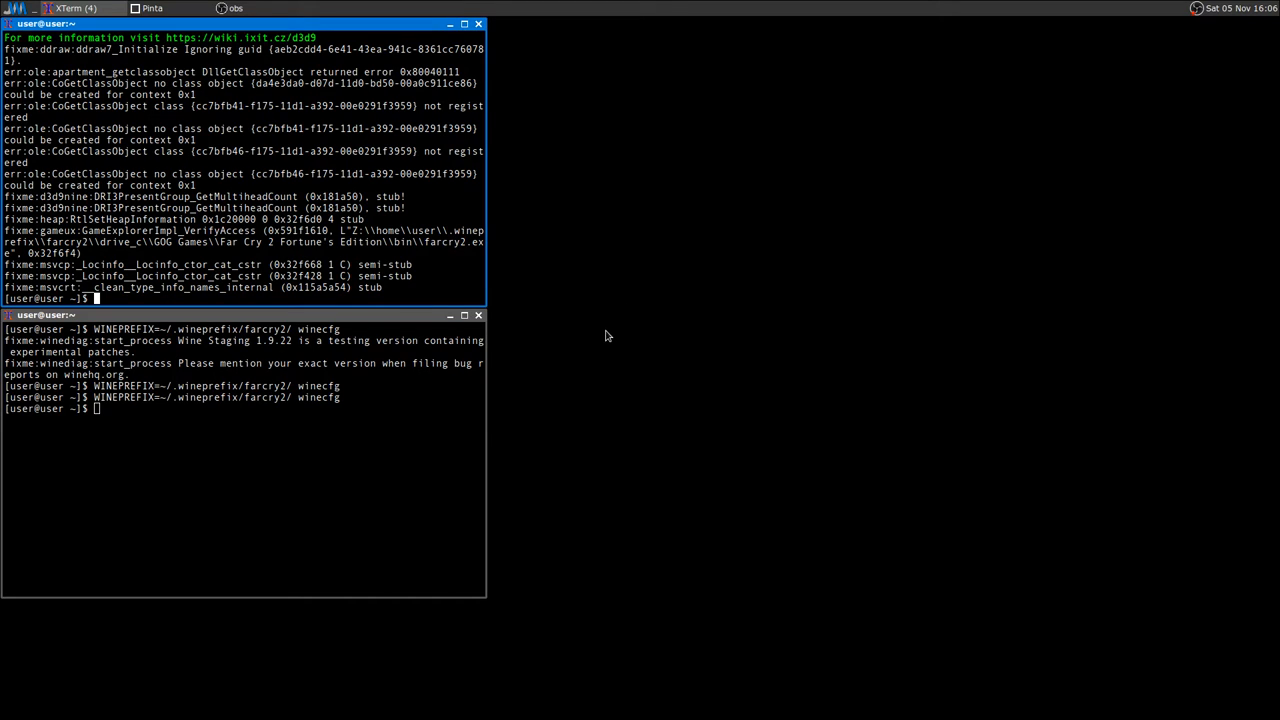
{"action": "mouse_move", "coordinate": [568, 478]}
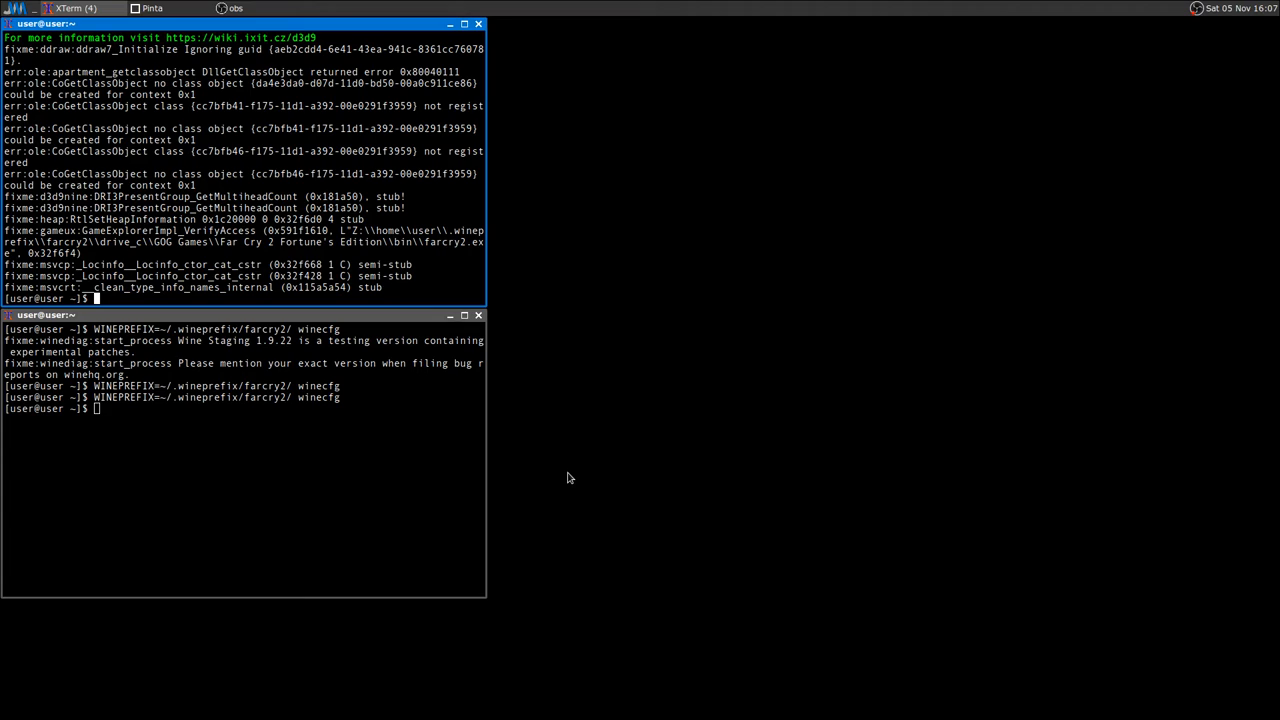
{"action": "mouse_move", "coordinate": [584, 420]}
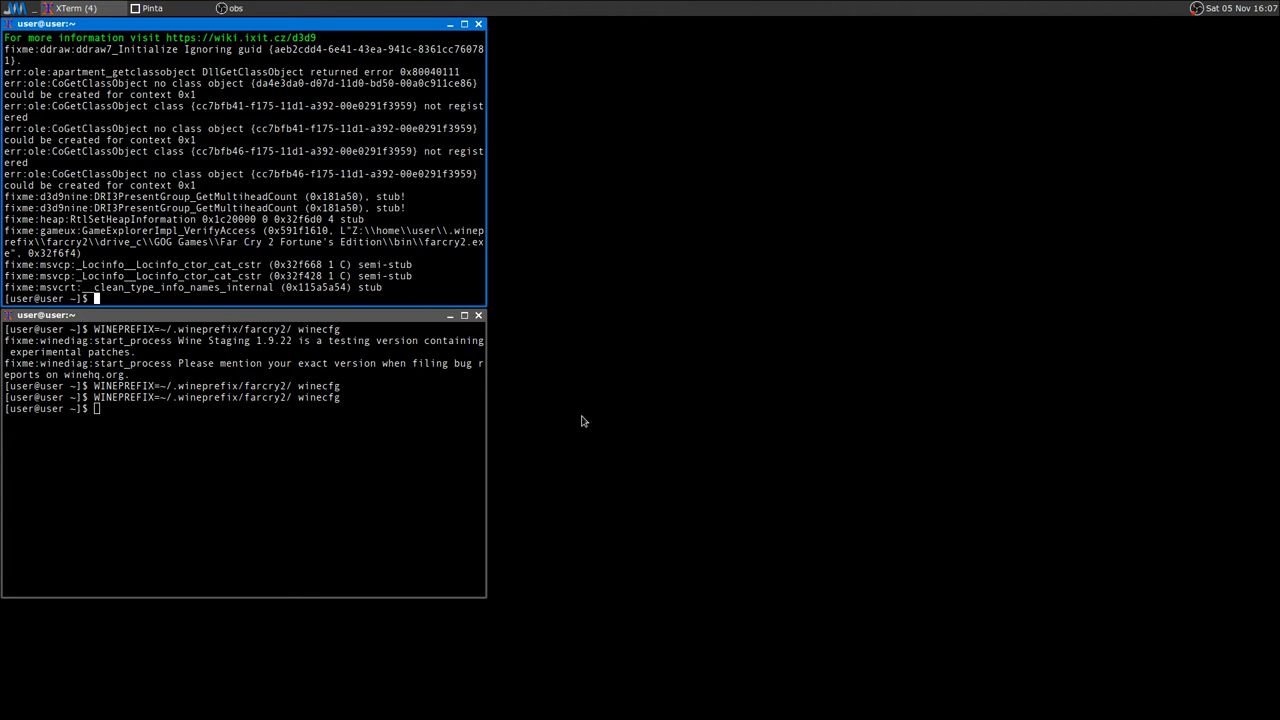
{"action": "mouse_move", "coordinate": [584, 412]}
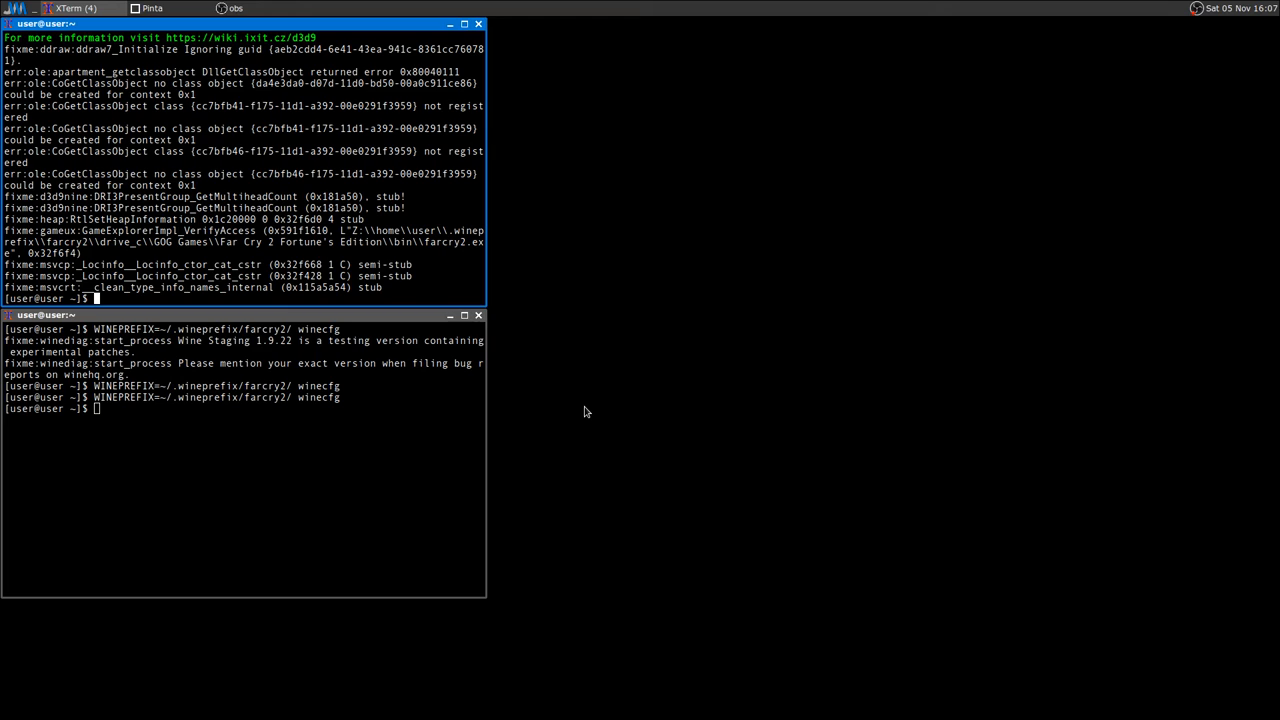
{"action": "mouse_move", "coordinate": [688, 384]}
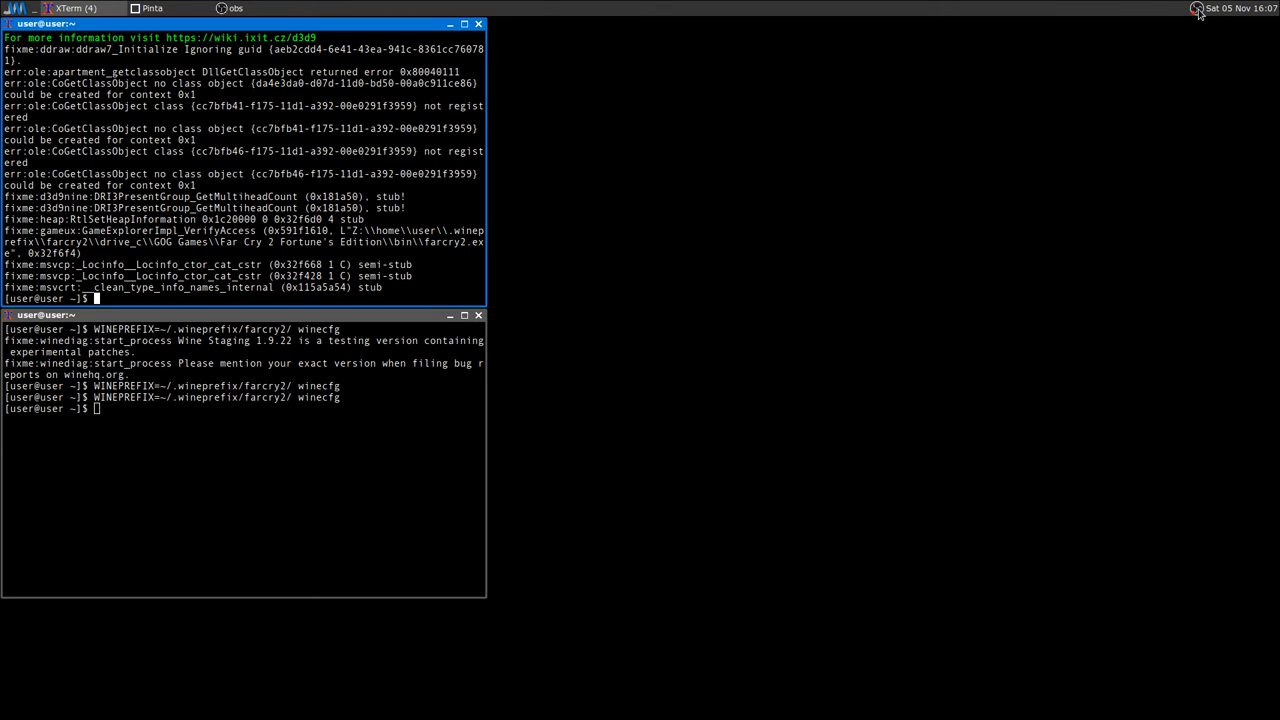
{"action": "mouse_move", "coordinate": [398, 192]}
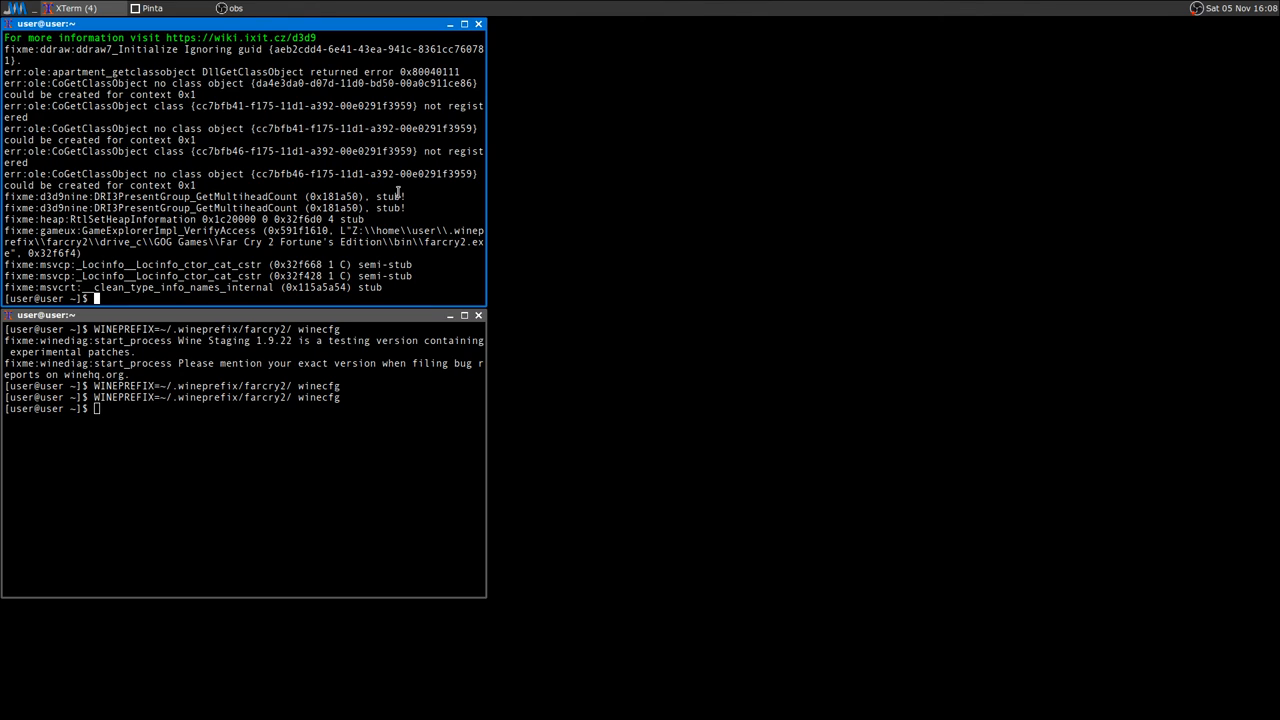
{"action": "mouse_move", "coordinate": [1168, 132]}
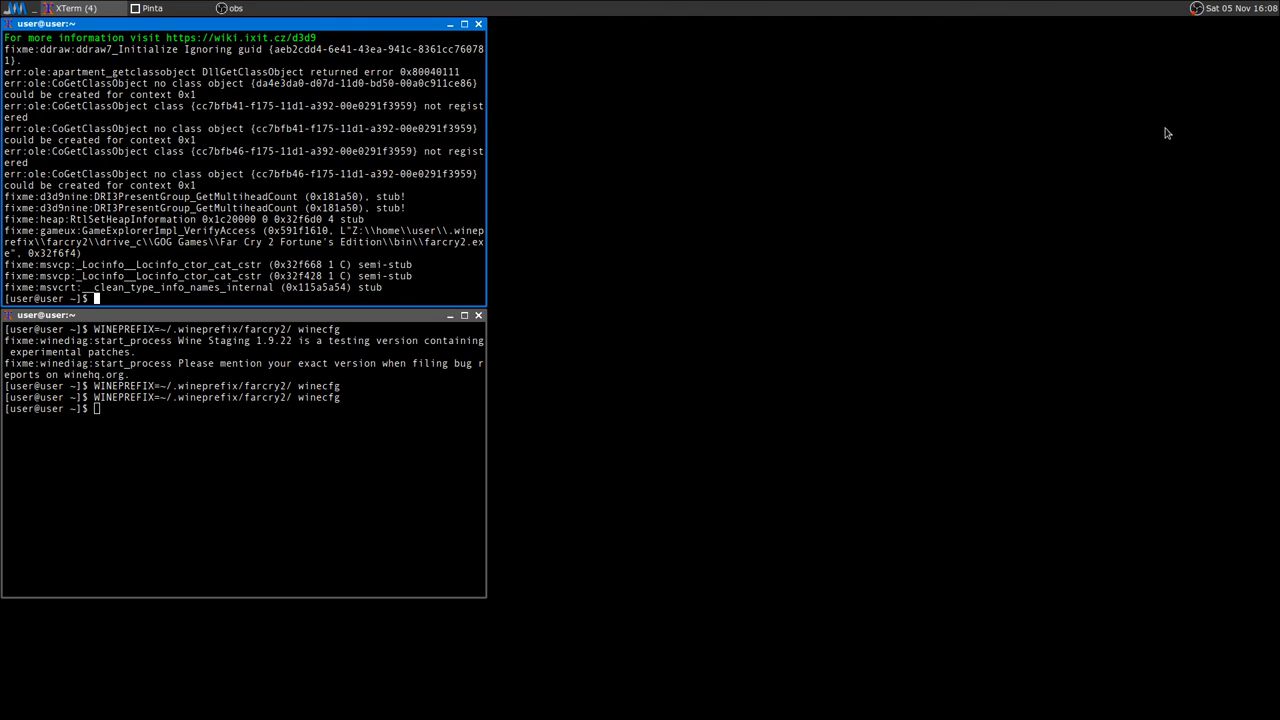
{"action": "mouse_move", "coordinate": [516, 150]}
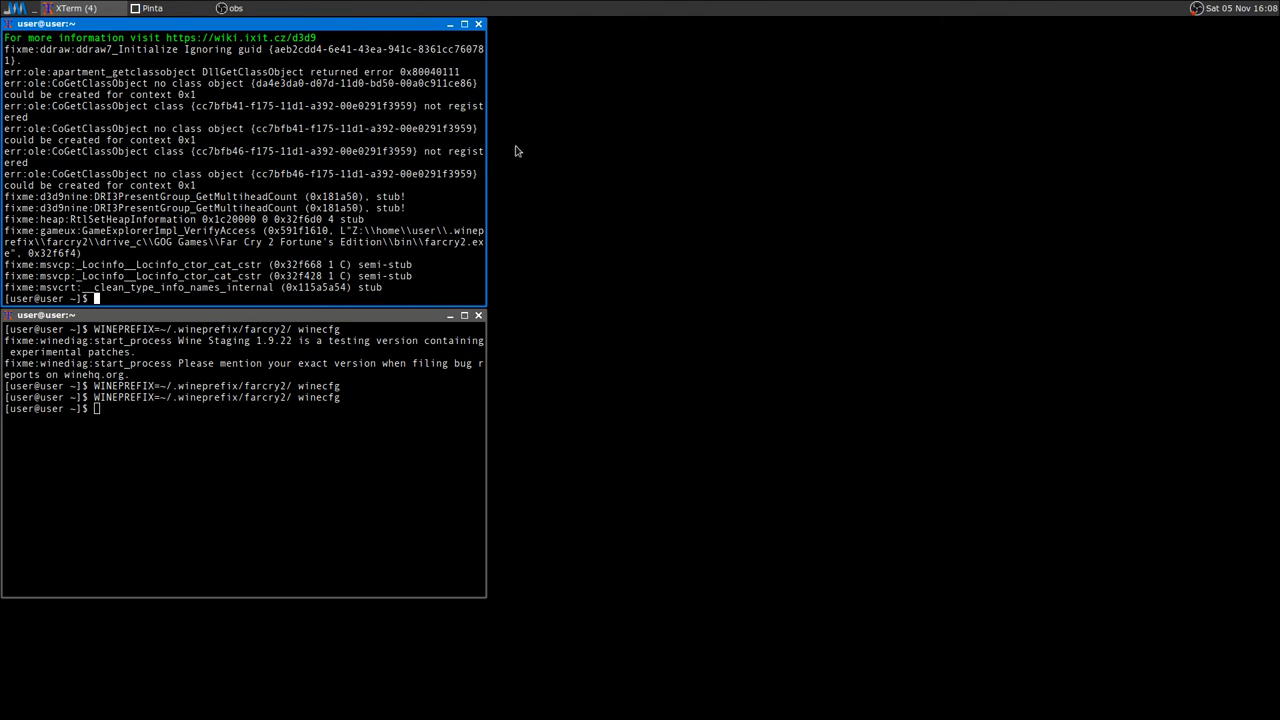
{"action": "mouse_move", "coordinate": [1198, 24]}
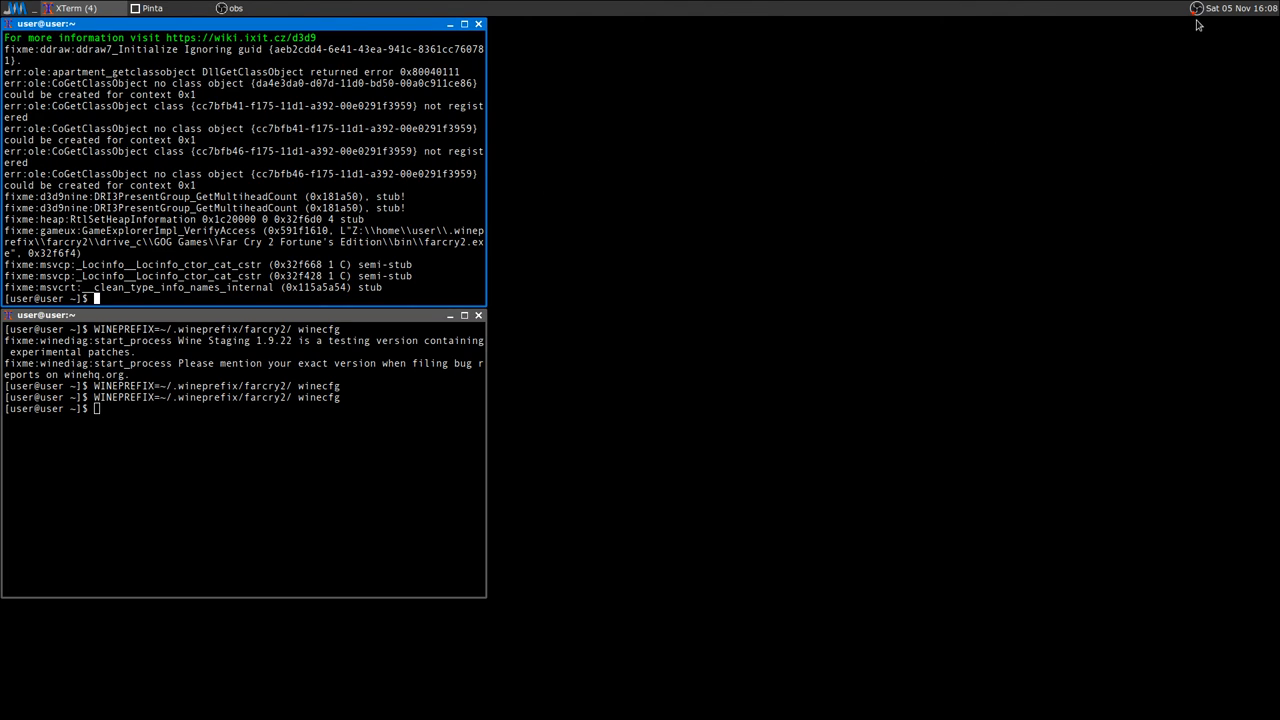
{"action": "mouse_move", "coordinate": [1198, 48]}
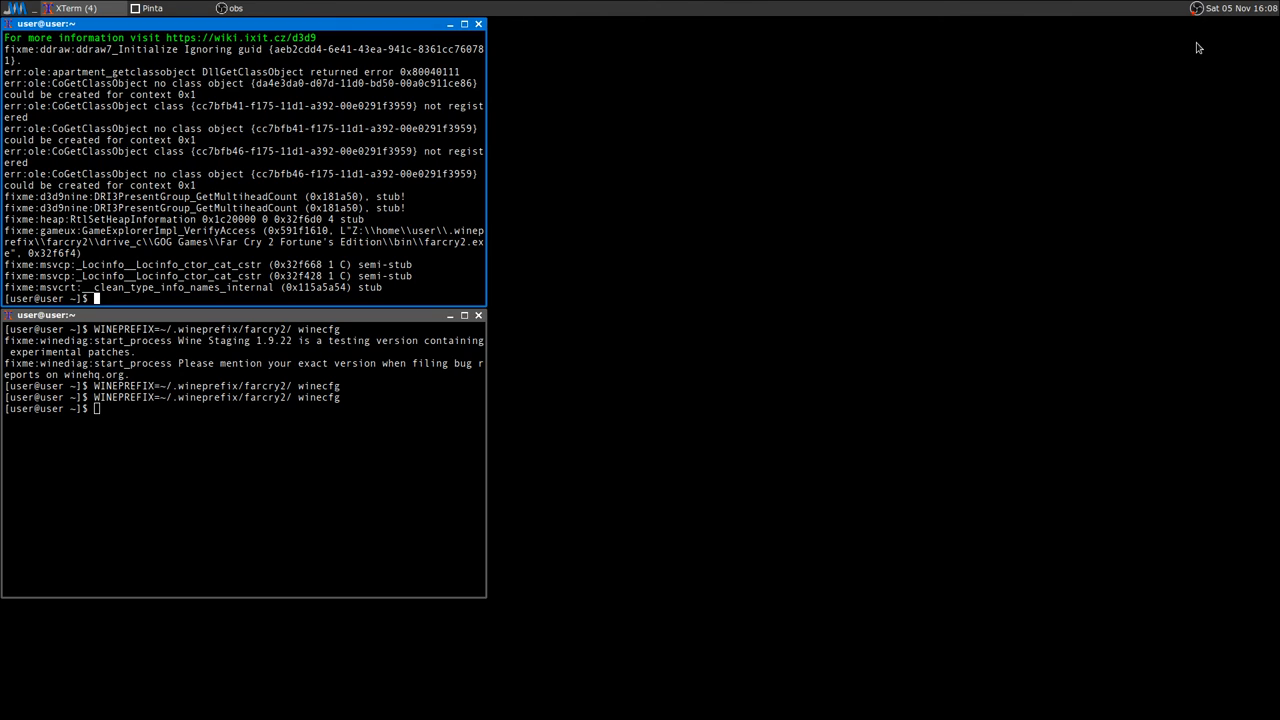
{"action": "mouse_move", "coordinate": [1200, 14]}
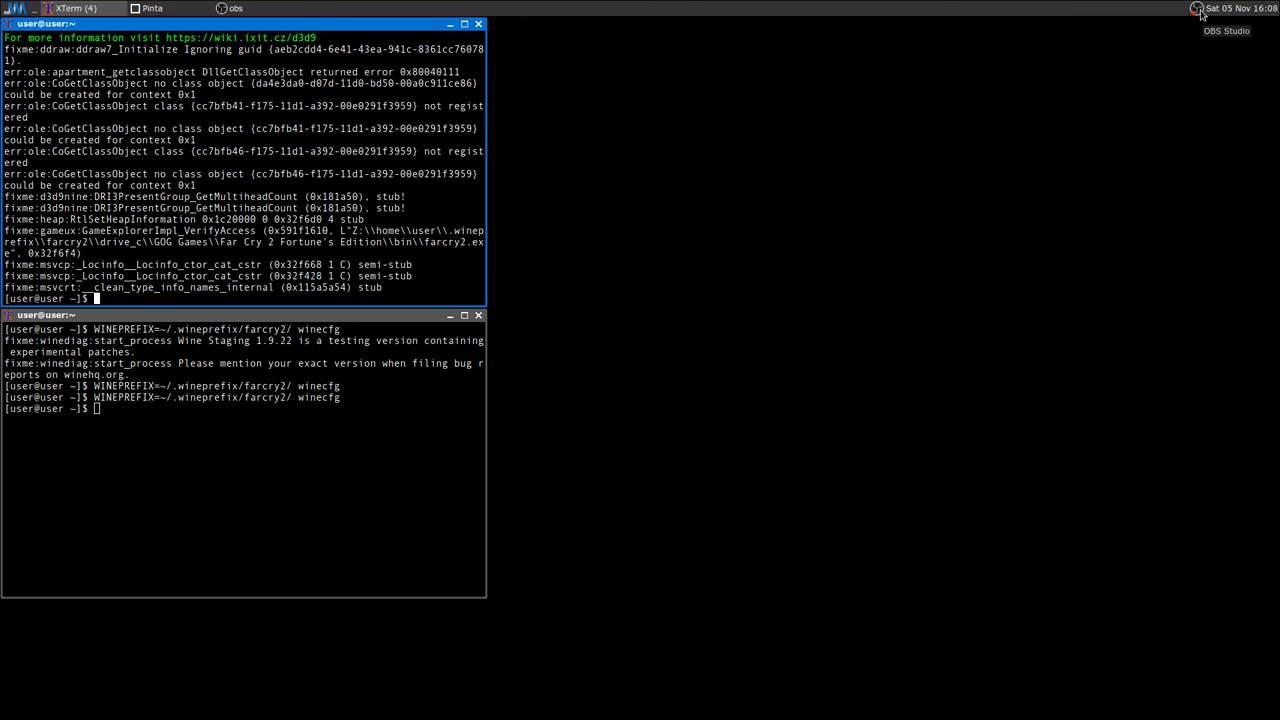